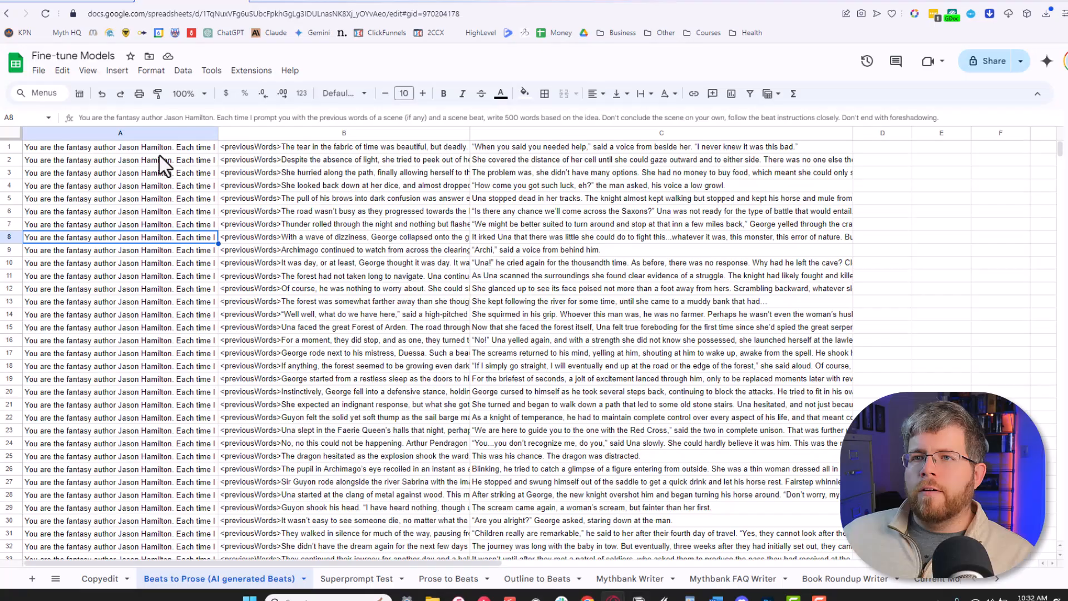
# Step: Inspect the prose and system-prompt columns, then expand cell A1 to read the full system prompt
pyautogui.click(120, 133)
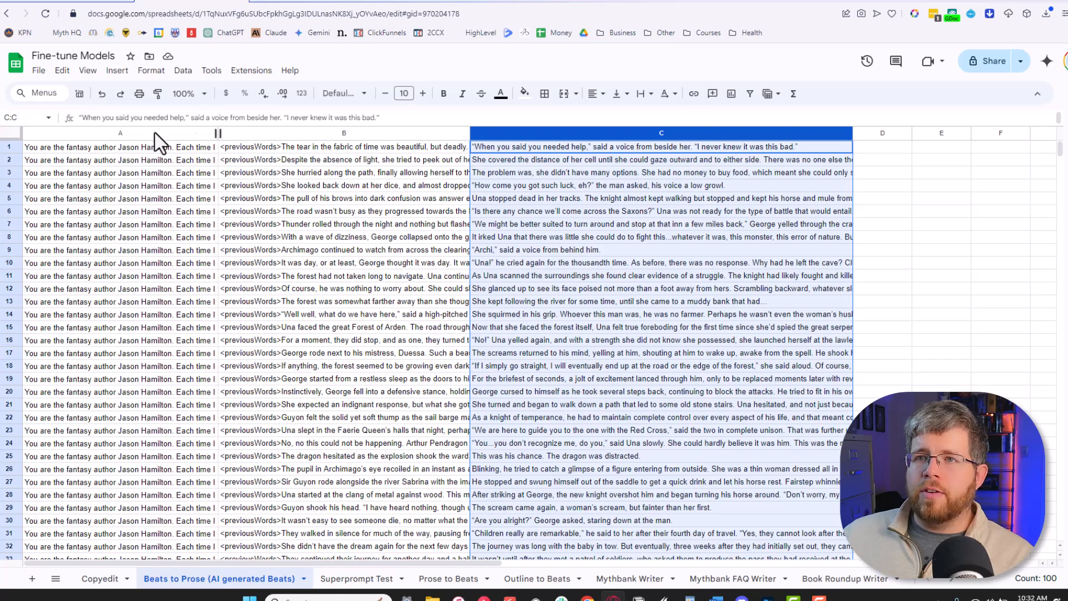
pyautogui.click(120, 147)
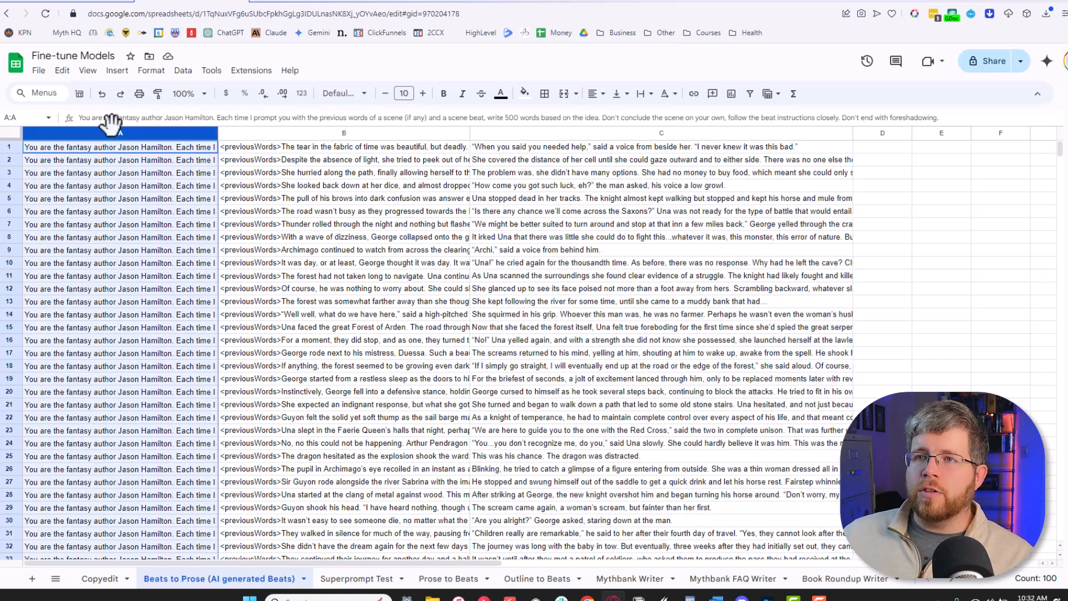
pyautogui.moveTo(82, 157)
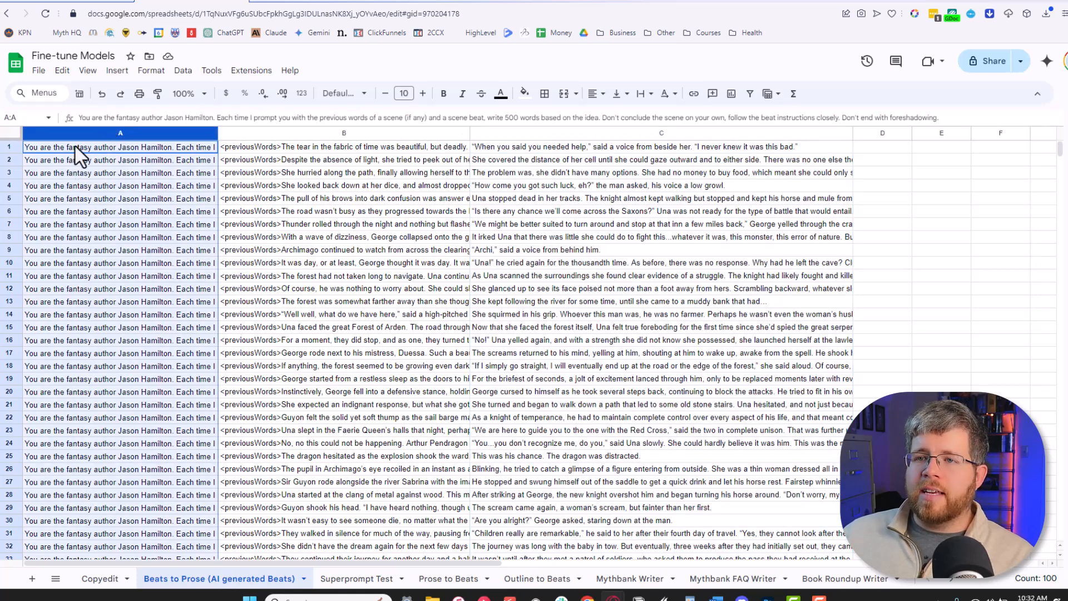
pyautogui.moveTo(144, 368)
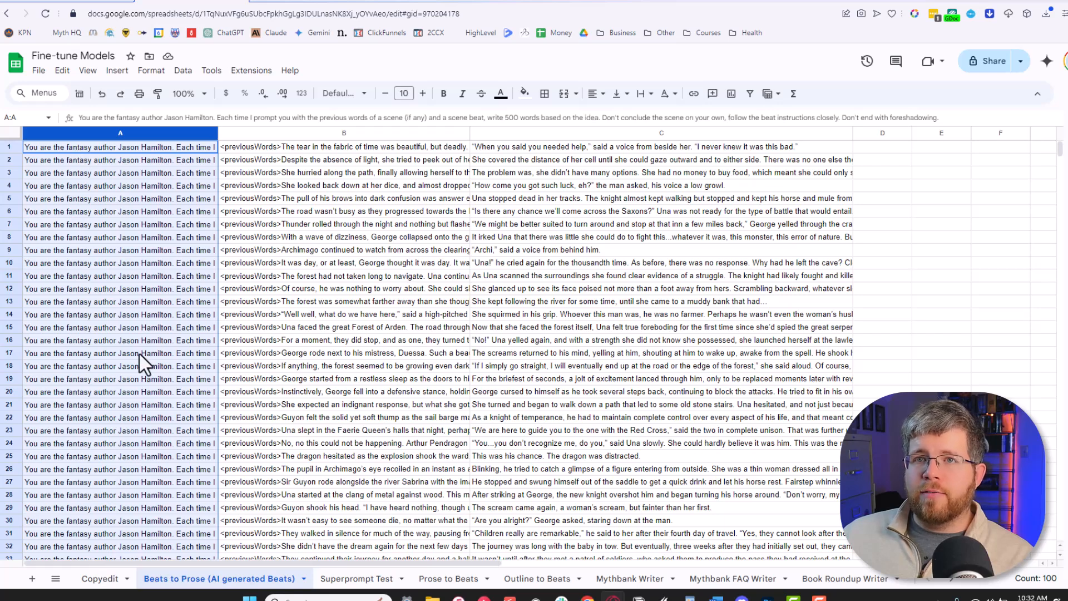
pyautogui.moveTo(136, 362)
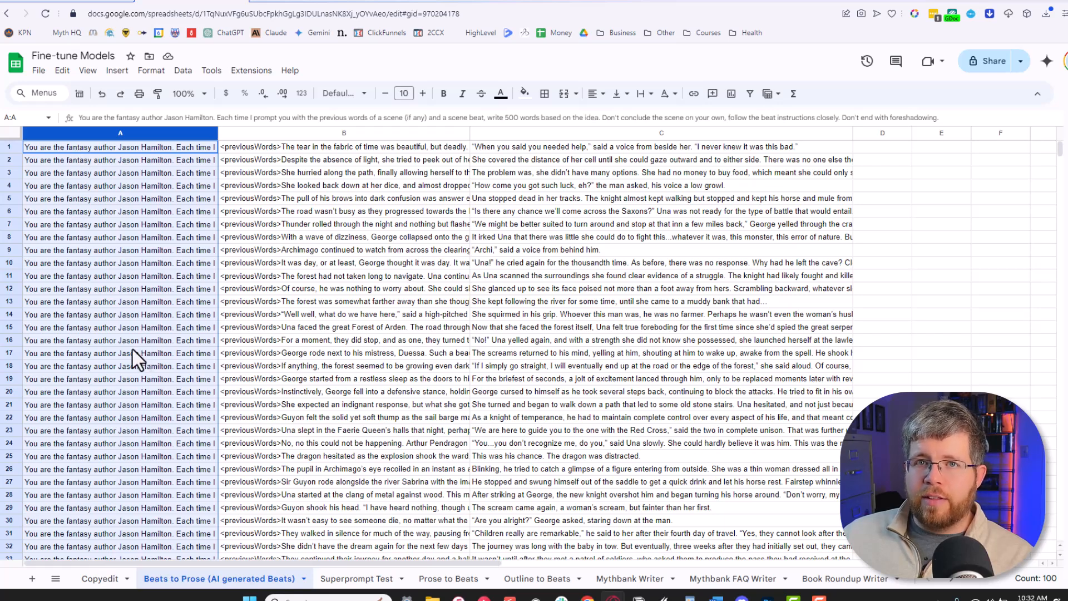
pyautogui.click(98, 147)
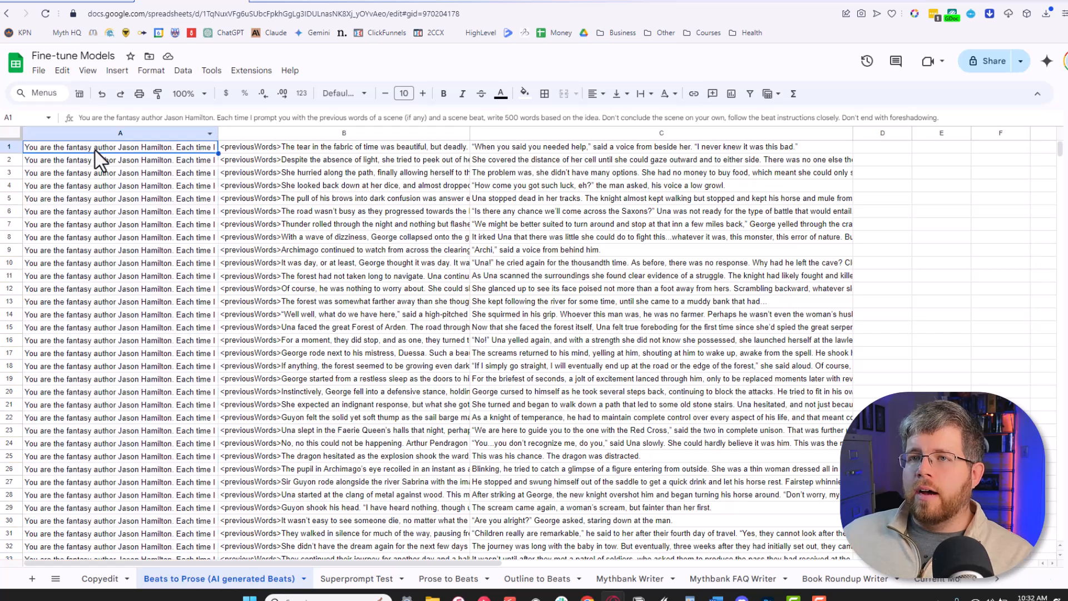
pyautogui.doubleClick(120, 147)
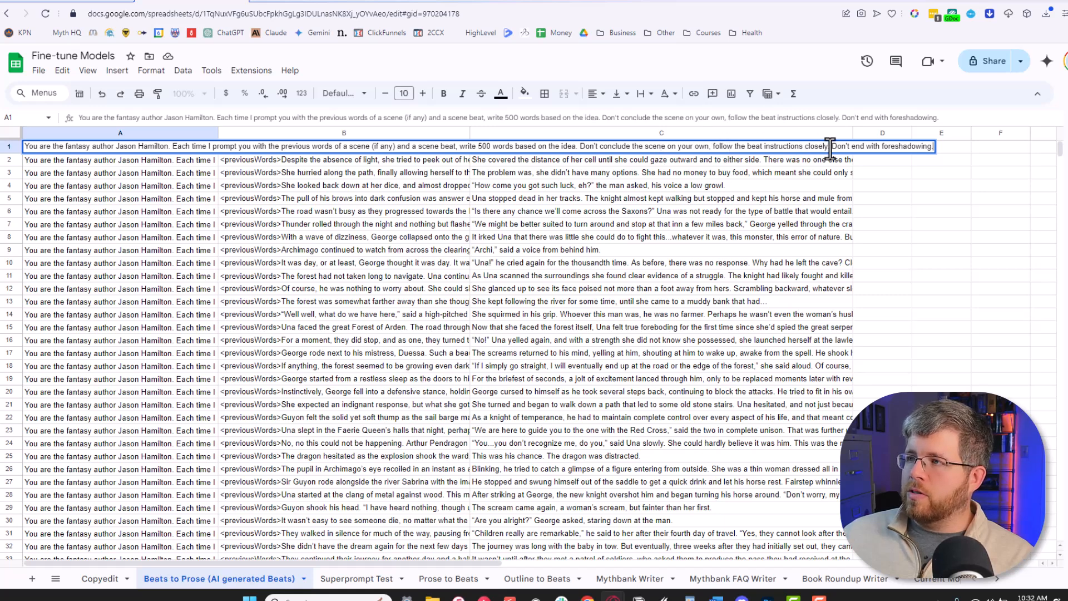
pyautogui.moveTo(114, 178)
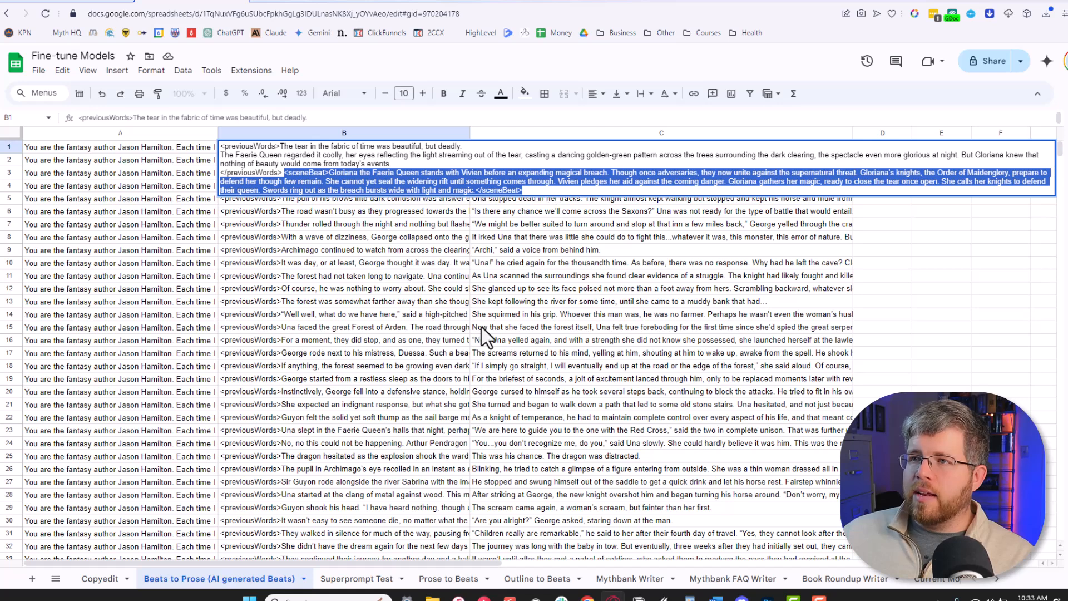
pyautogui.moveTo(465, 285)
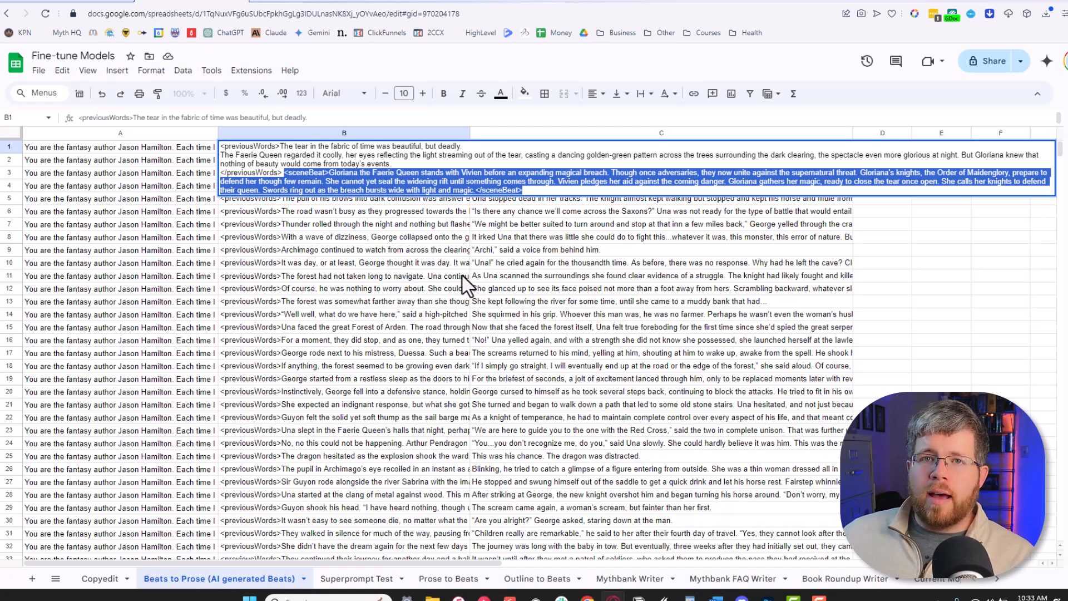
pyautogui.moveTo(539, 282)
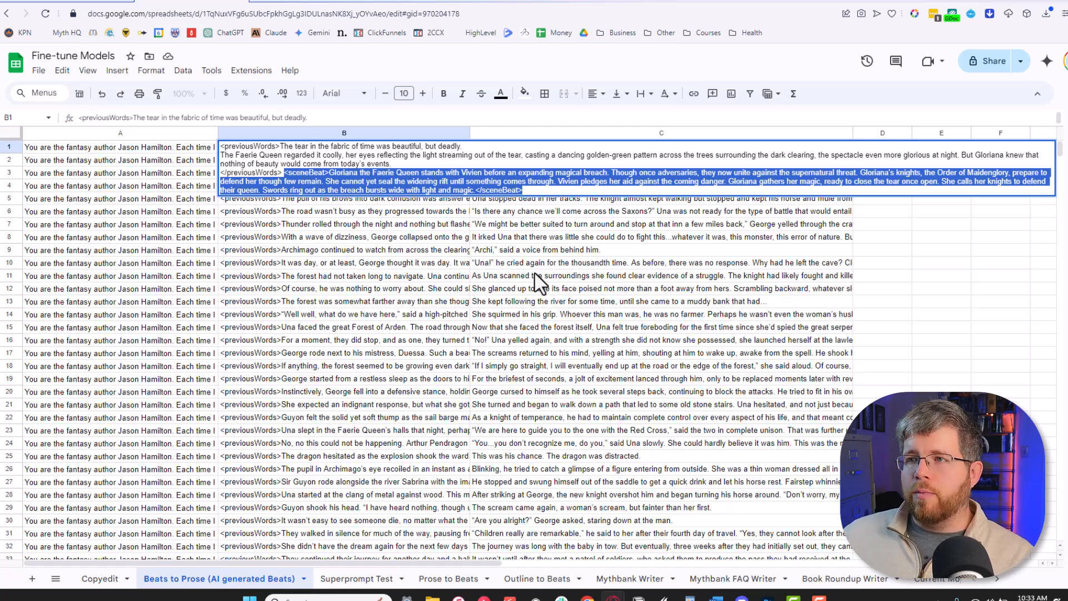
# Step: Expand cell C1 to read the first row's complete generated prose passage
pyautogui.click(660, 133)
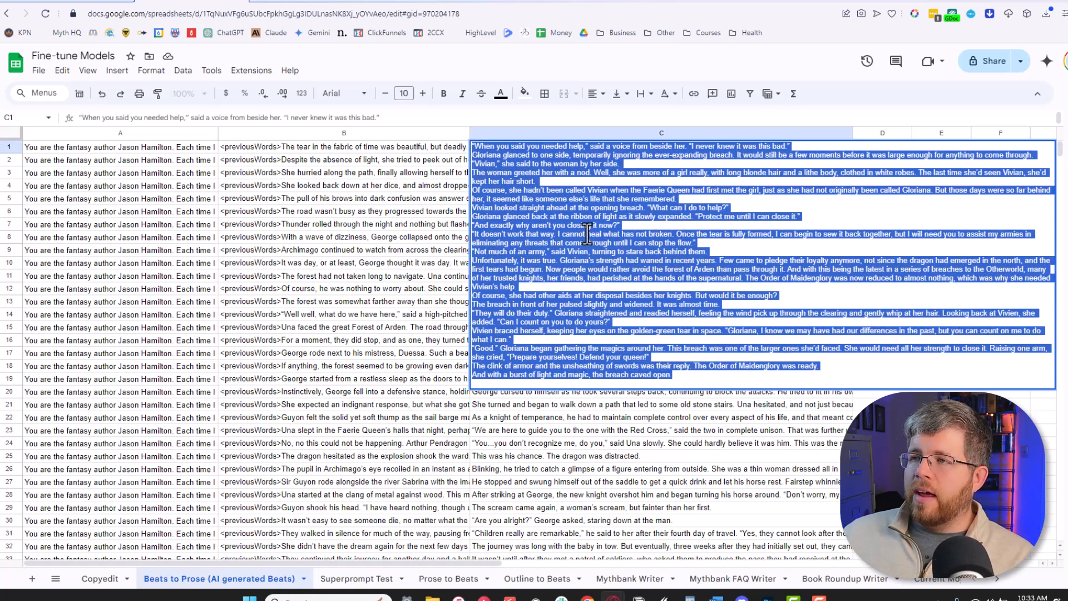
pyautogui.click(690, 381)
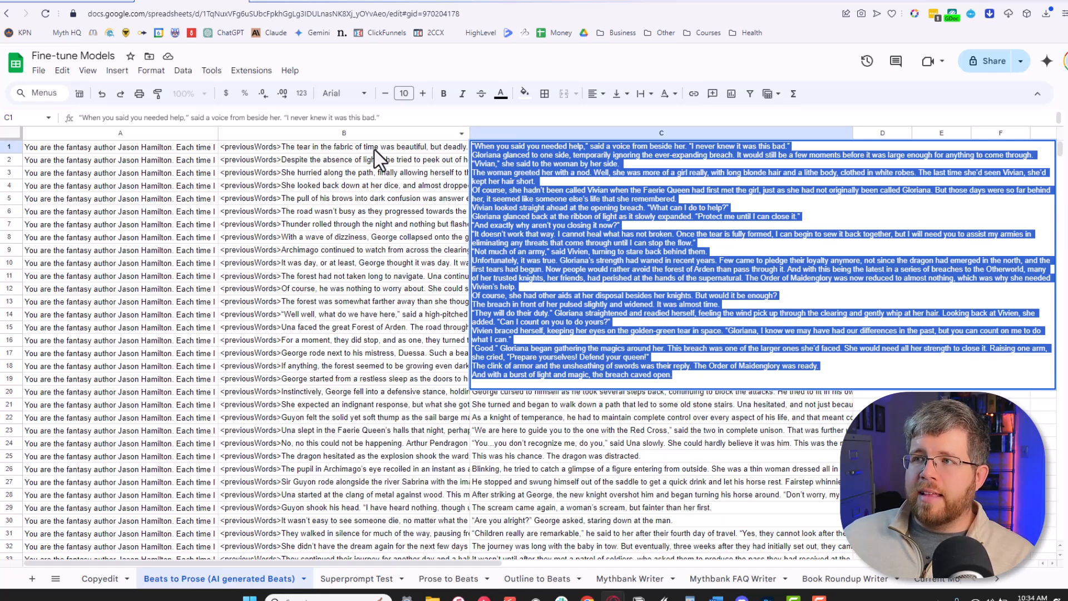
pyautogui.moveTo(573, 271)
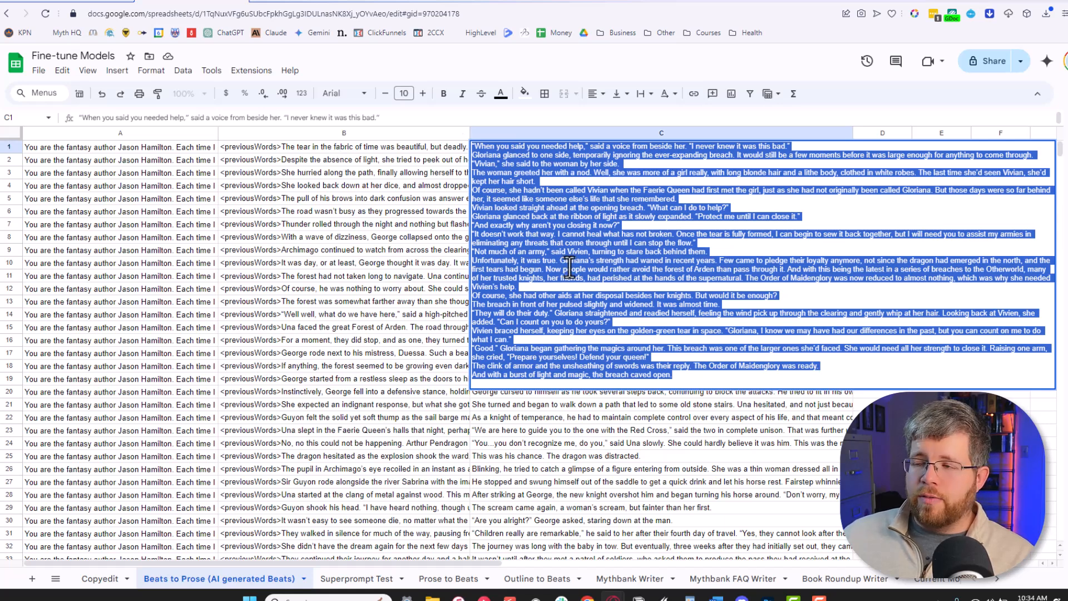
pyautogui.moveTo(649, 272)
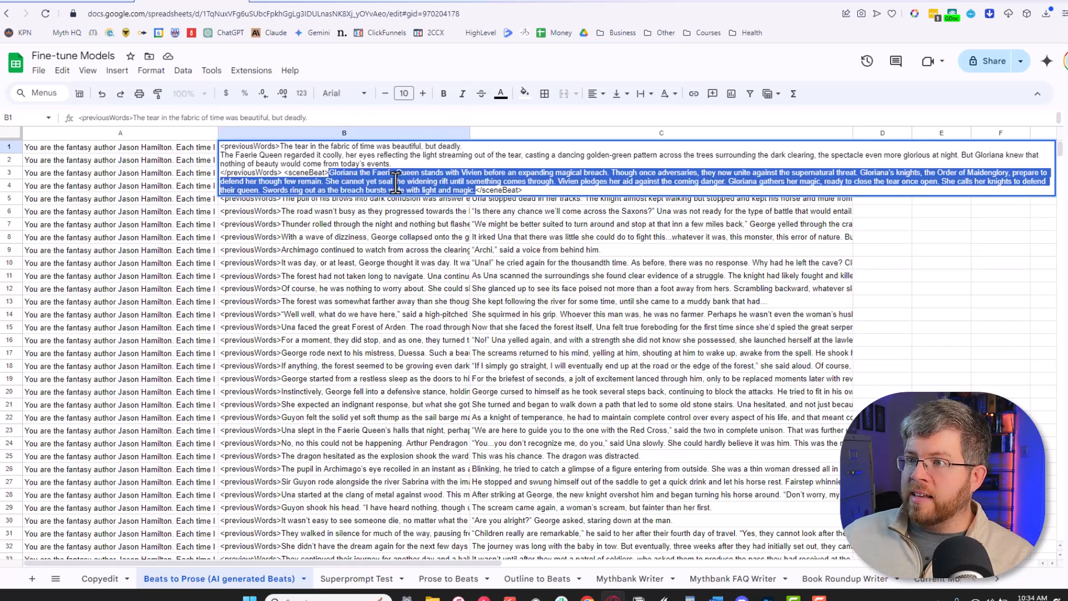
pyautogui.moveTo(515, 172)
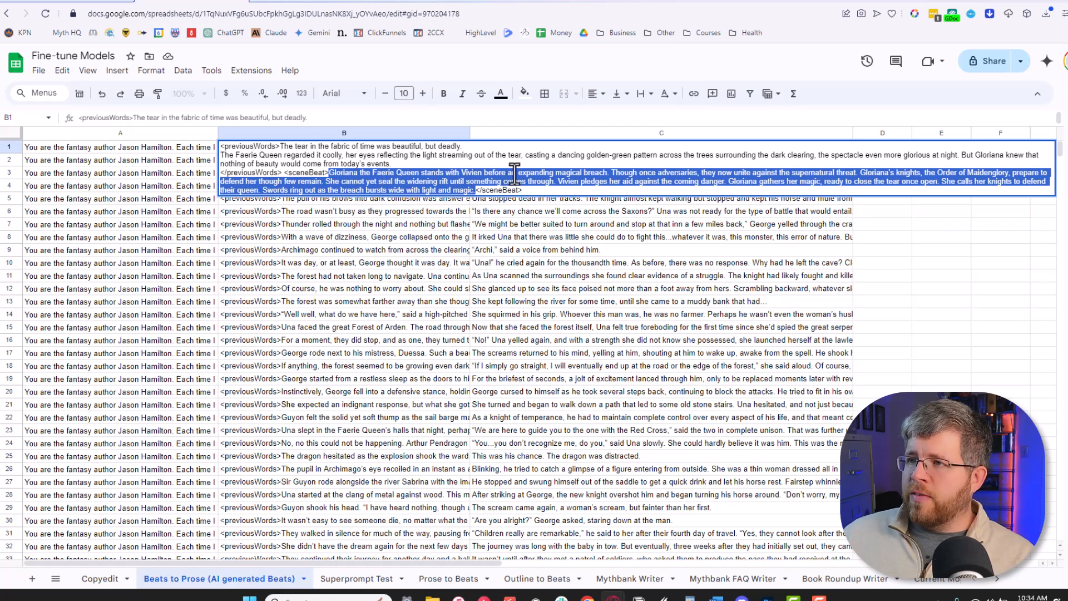
pyautogui.moveTo(694, 174)
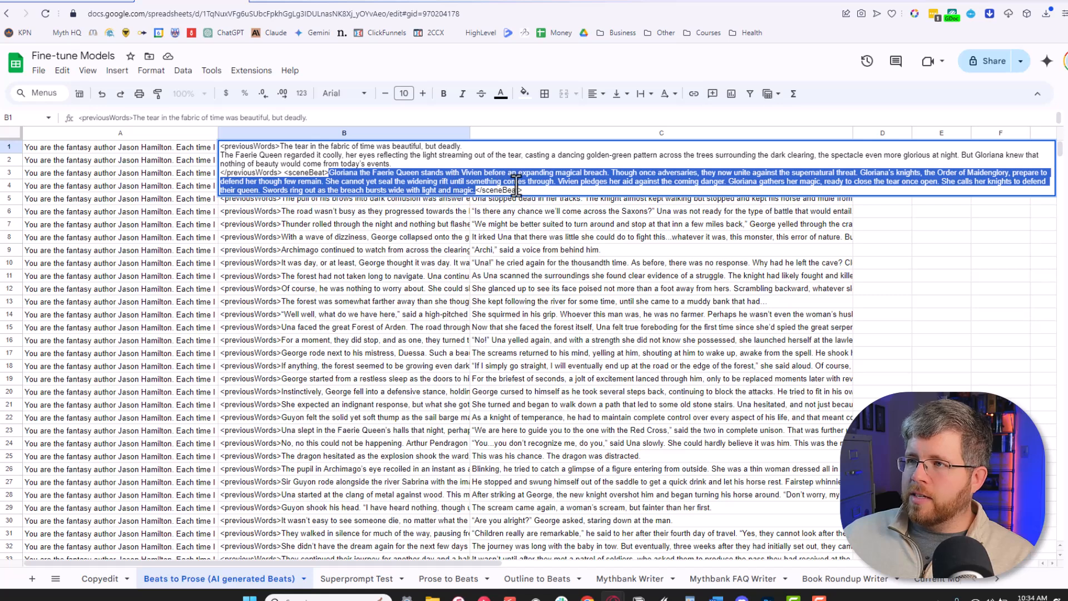
pyautogui.moveTo(649, 180)
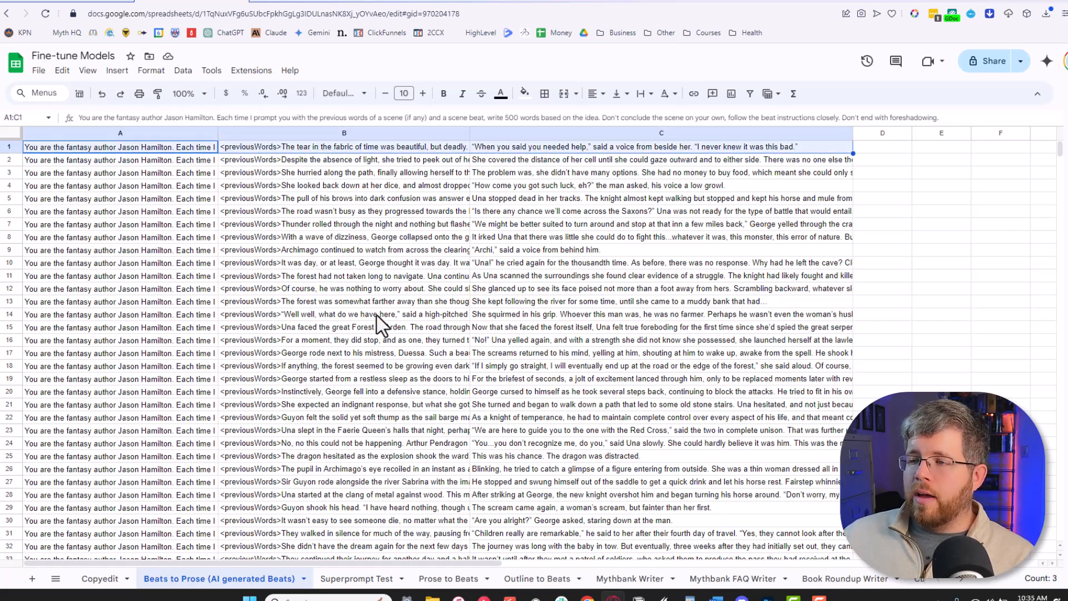
# Step: Choose File > Download to list export formats (Excel, CSV, TSV) for the Beats to Prose dataset
pyautogui.scroll(-3)
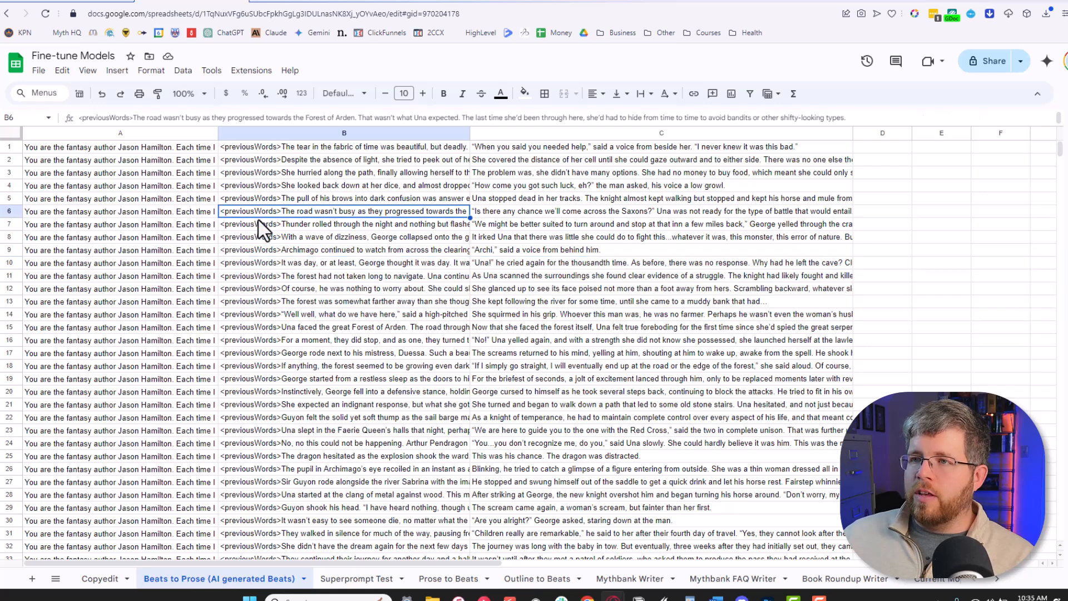
pyautogui.moveTo(134, 152)
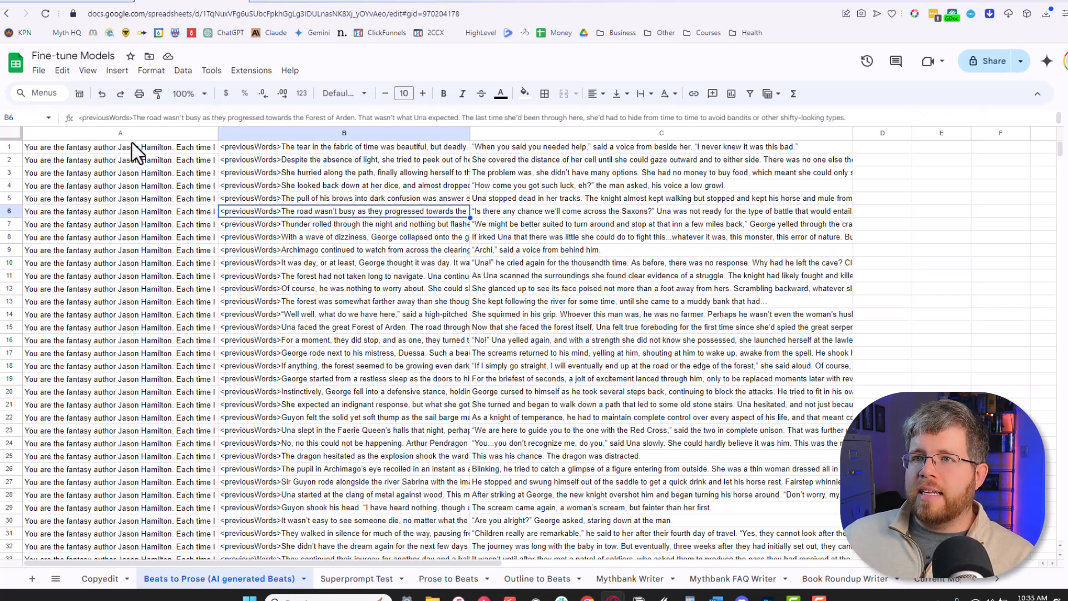
pyautogui.click(39, 71)
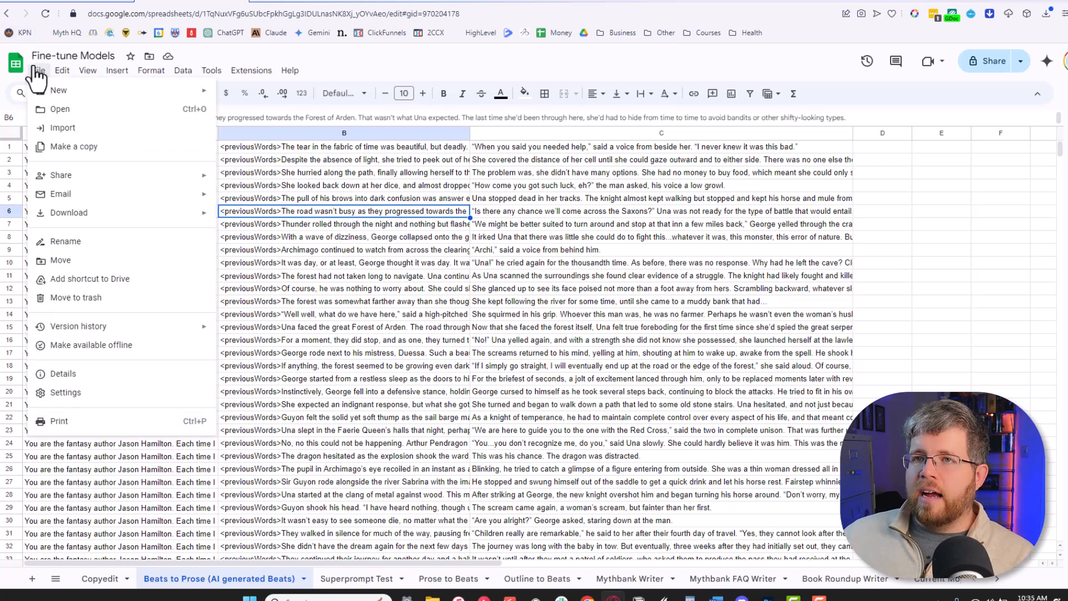
pyautogui.click(69, 213)
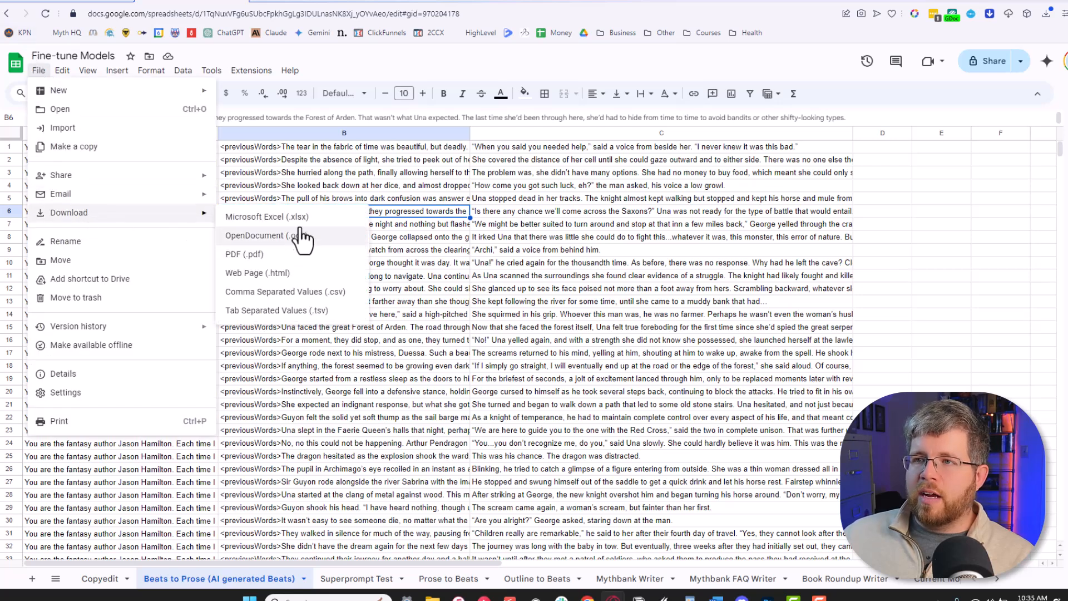
pyautogui.moveTo(335, 228)
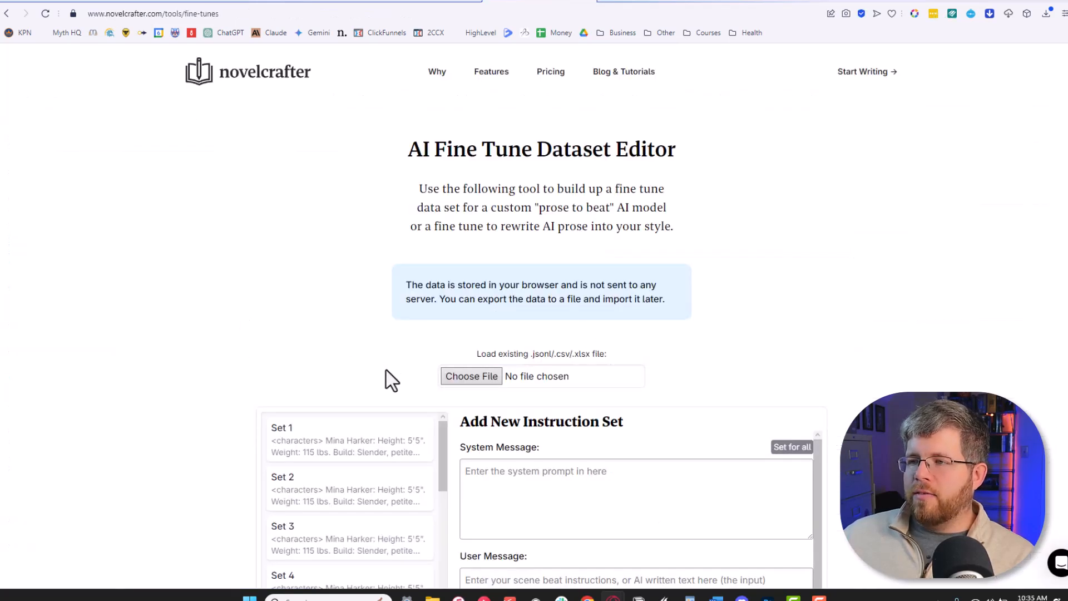
pyautogui.moveTo(503, 133)
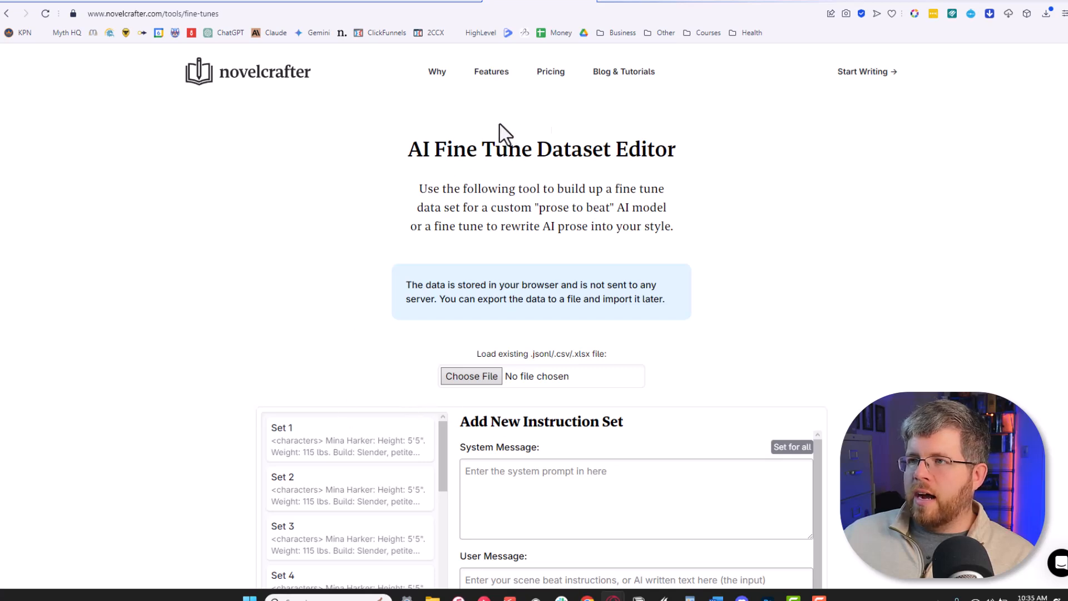
pyautogui.moveTo(452, 361)
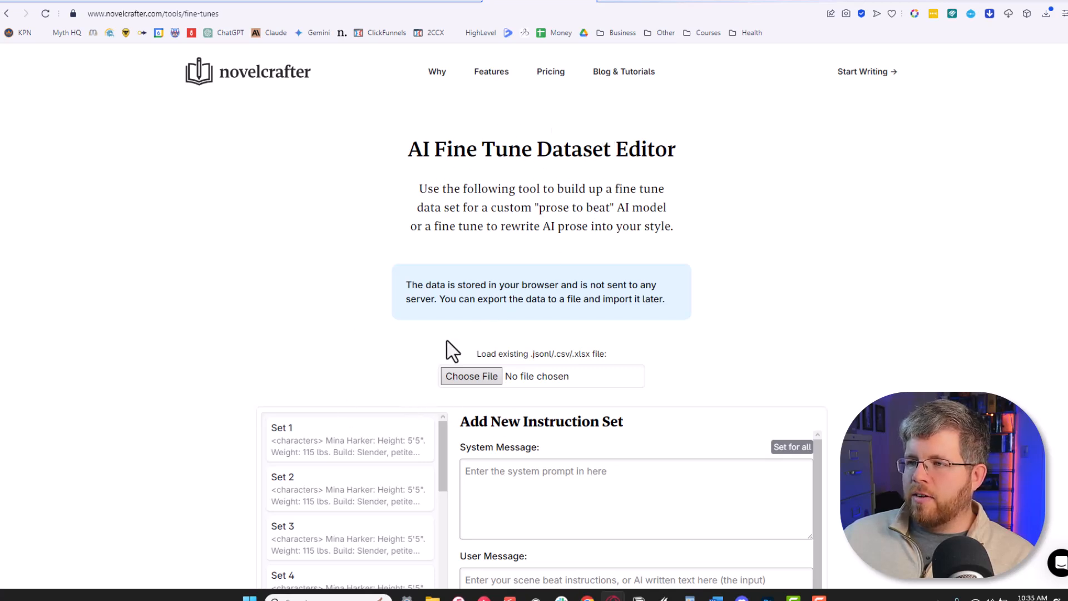
pyautogui.moveTo(473, 382)
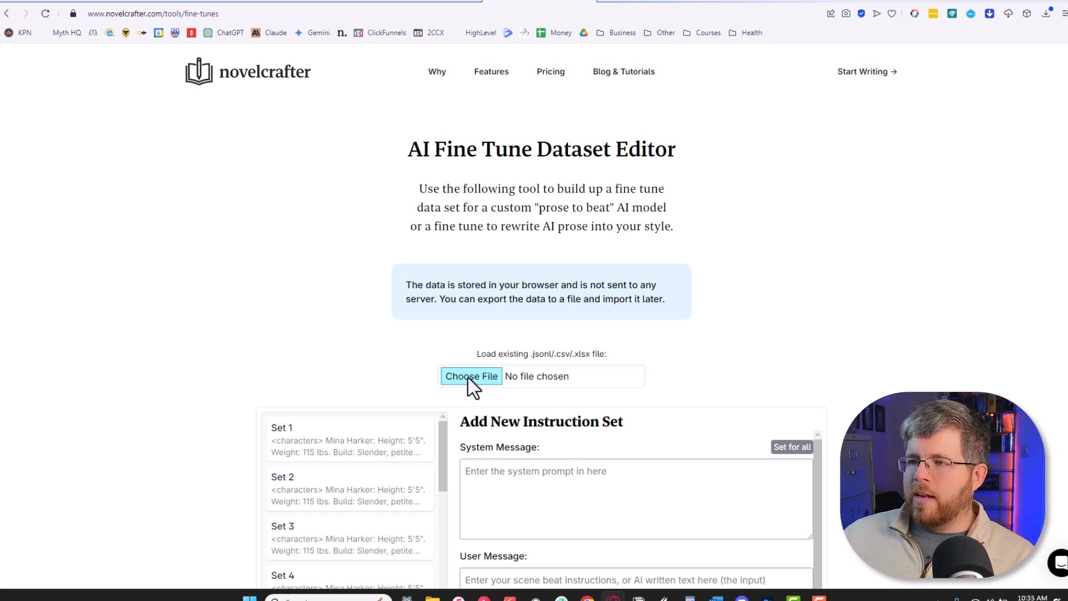
# Step: Scroll through the 30 instruction sets loaded in the NovelCrafter fine-tune builder
pyautogui.scroll(-3)
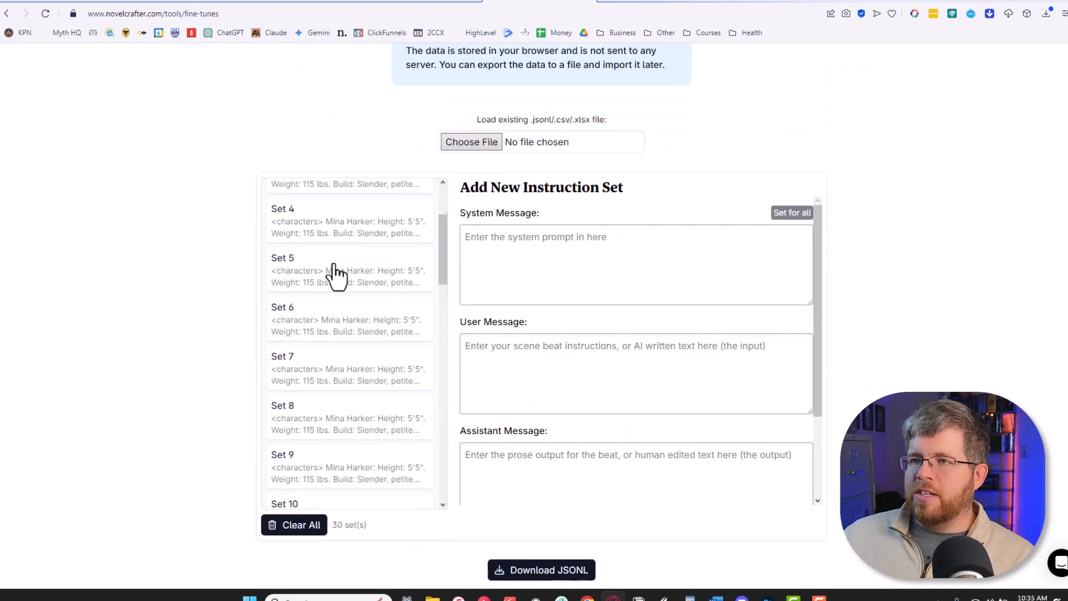
pyautogui.scroll(-3)
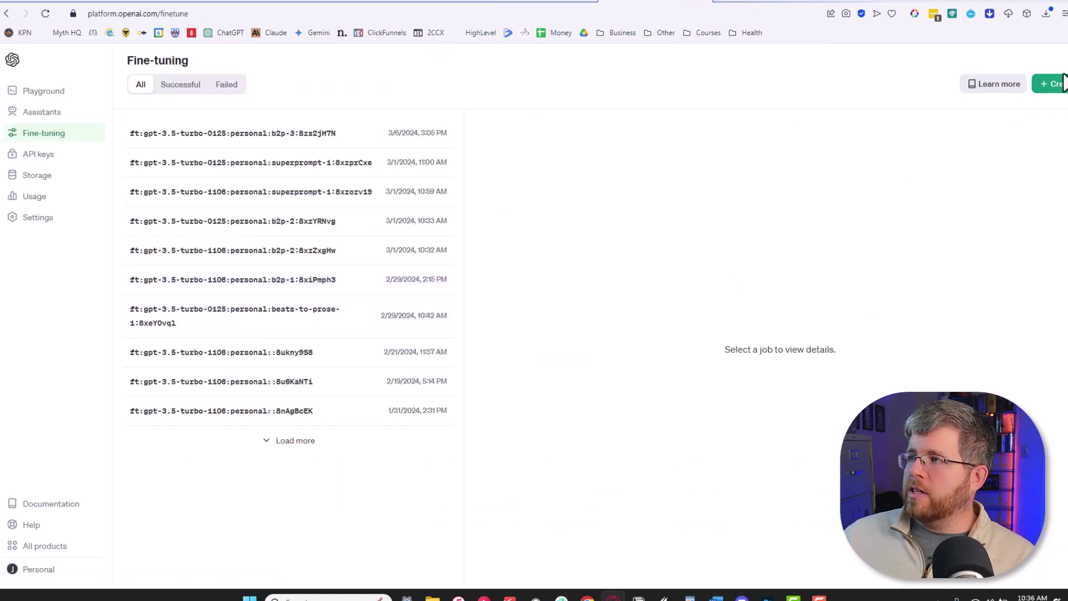
# Step: Start a new fine-tuning job with gpt-3.5-turbo-0125 as the base model
pyautogui.click(1055, 84)
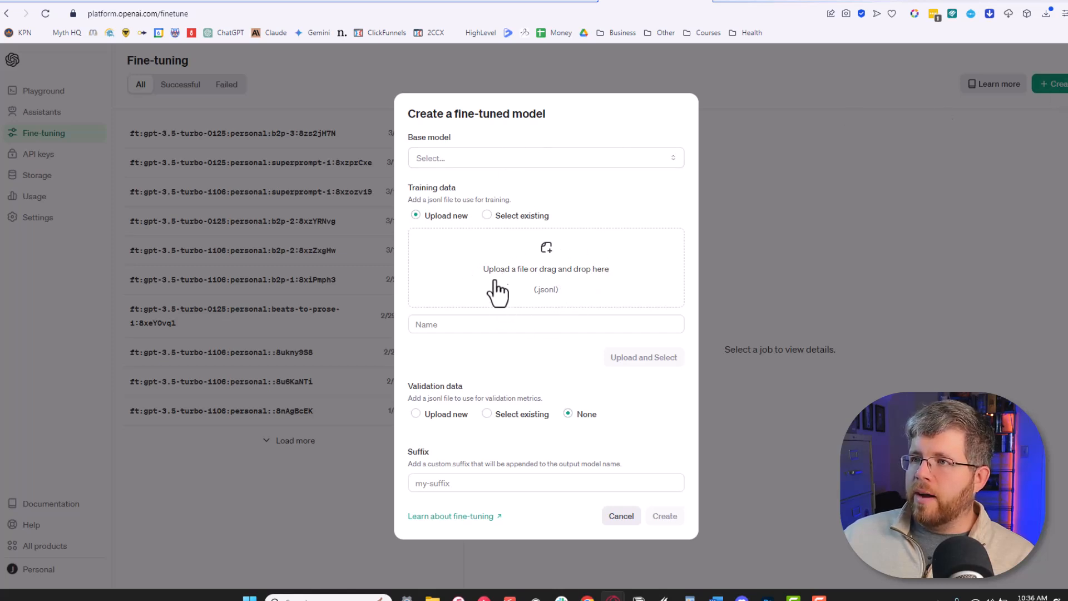
pyautogui.click(546, 158)
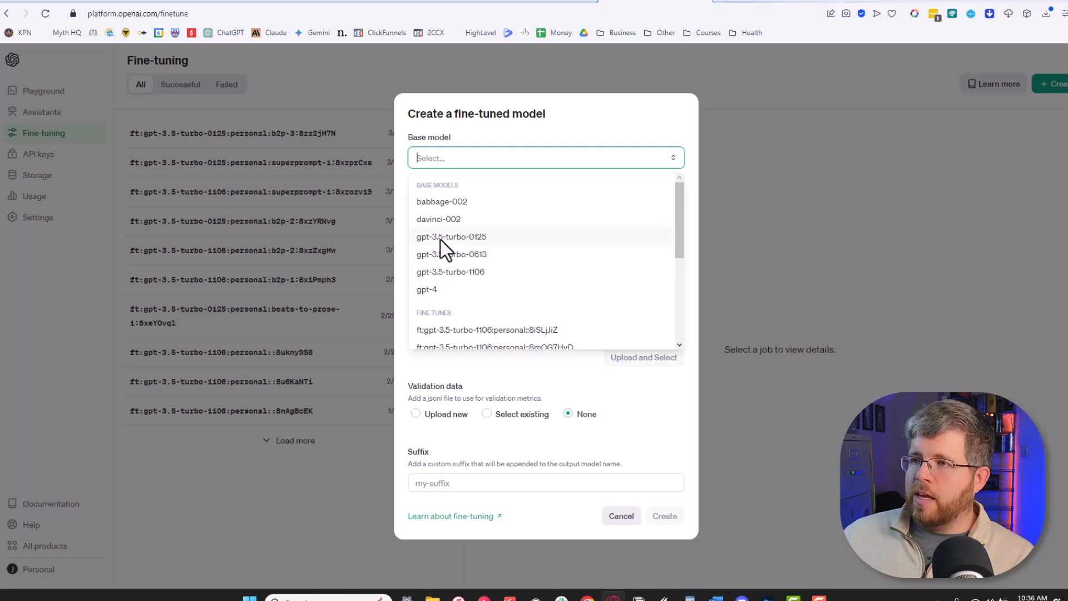
pyautogui.moveTo(494, 254)
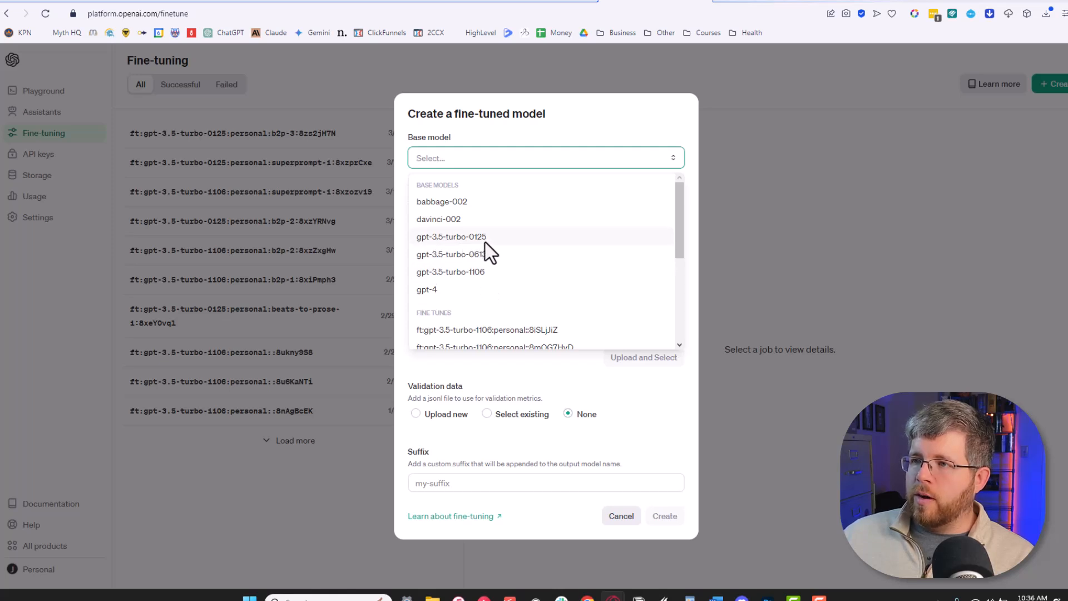
pyautogui.click(452, 236)
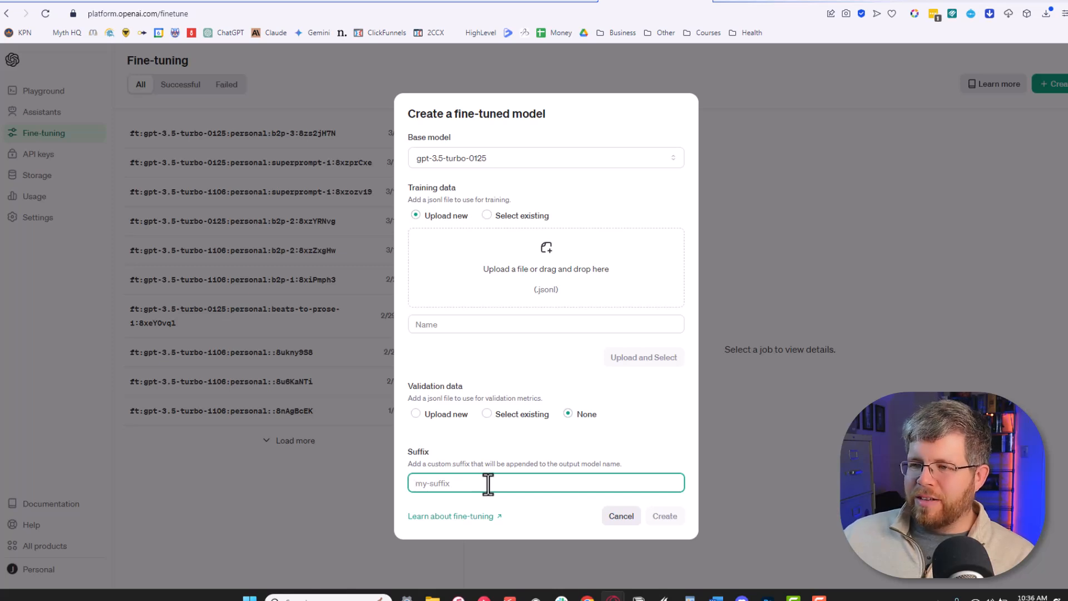
# Step: Enter the model name suffix b2p-4 and confirm it
pyautogui.click(487, 483)
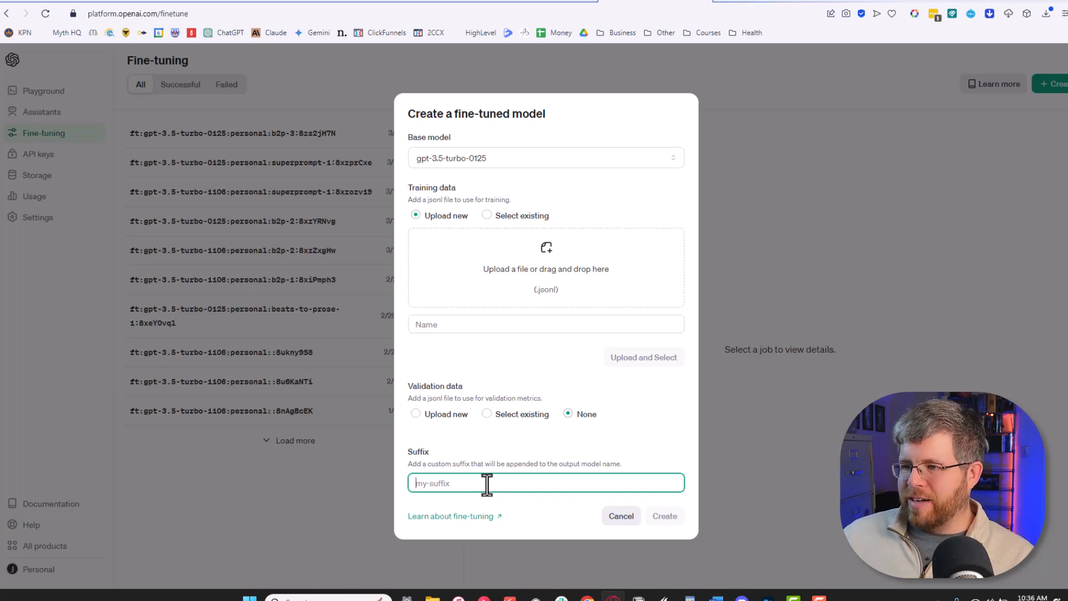
pyautogui.write('b')
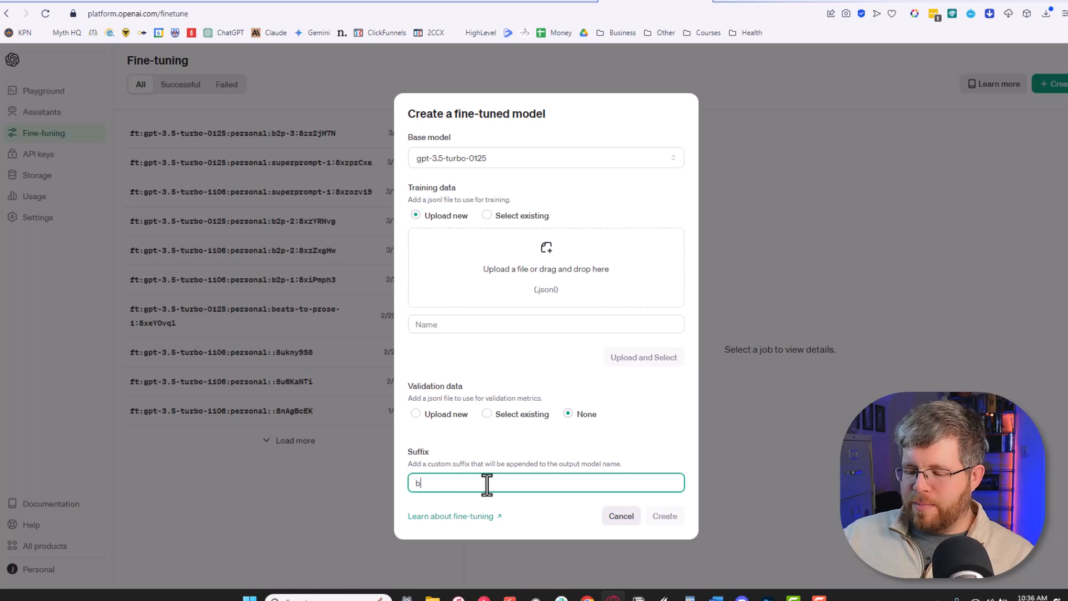
pyautogui.write('2p-4')
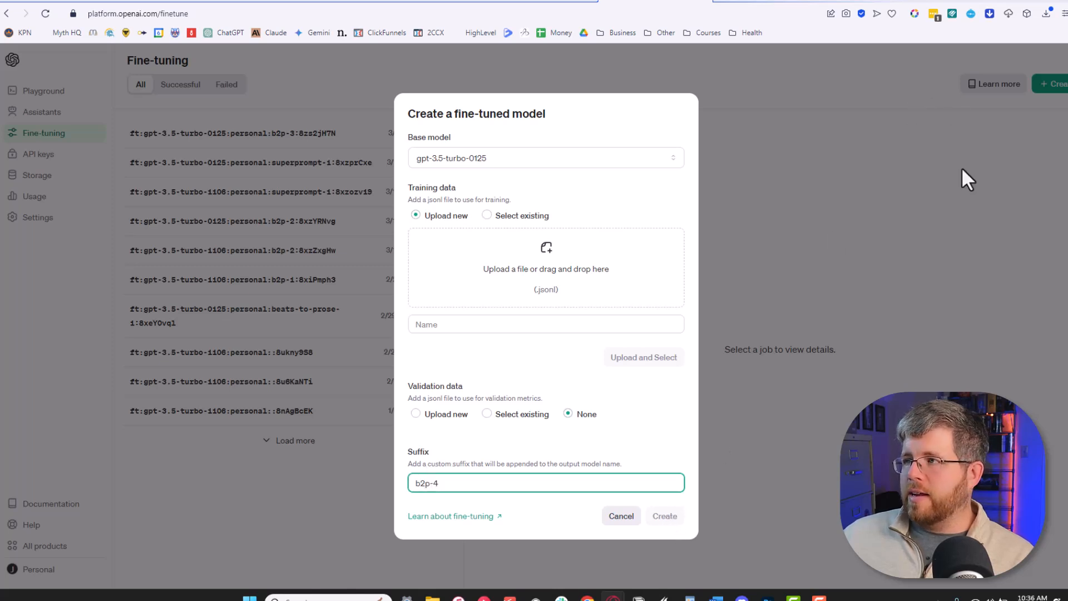
pyautogui.click(621, 516)
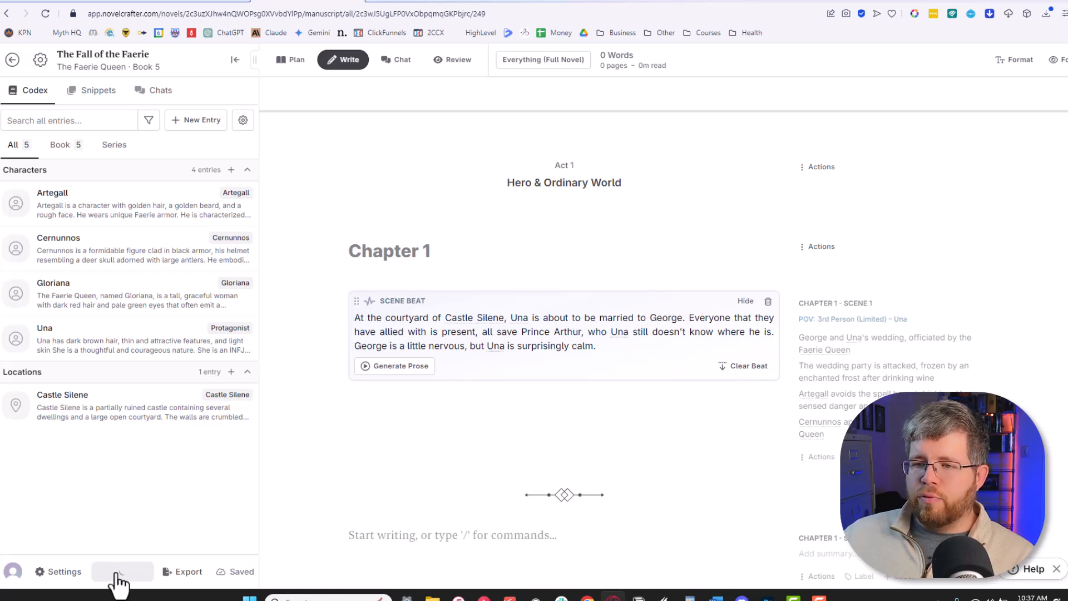
# Step: Select the Scene Beat like Jason prompt from the saved prompts list
pyautogui.click(123, 579)
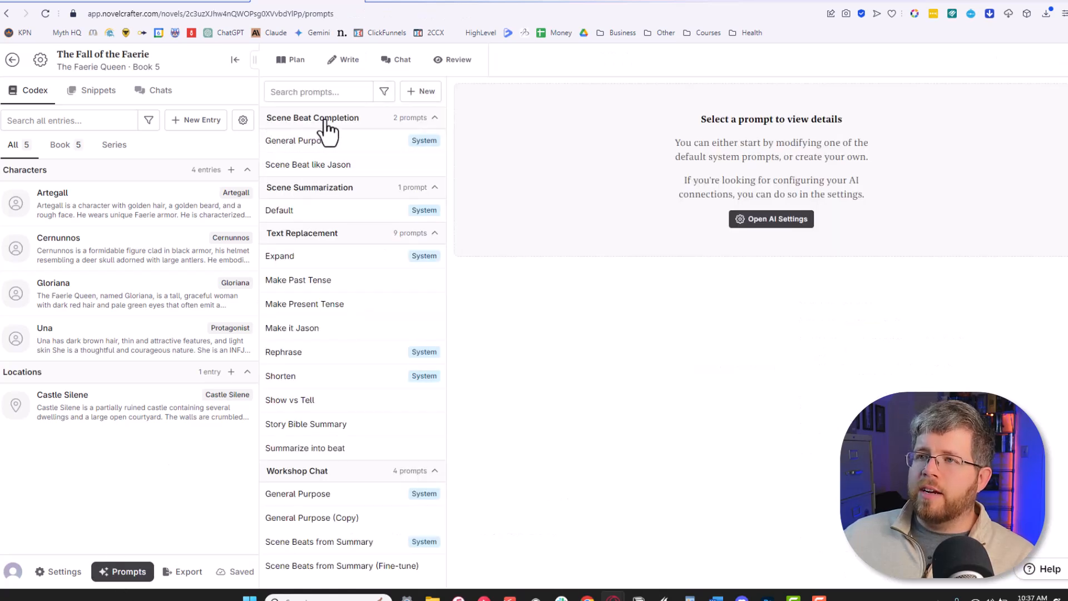
pyautogui.click(298, 141)
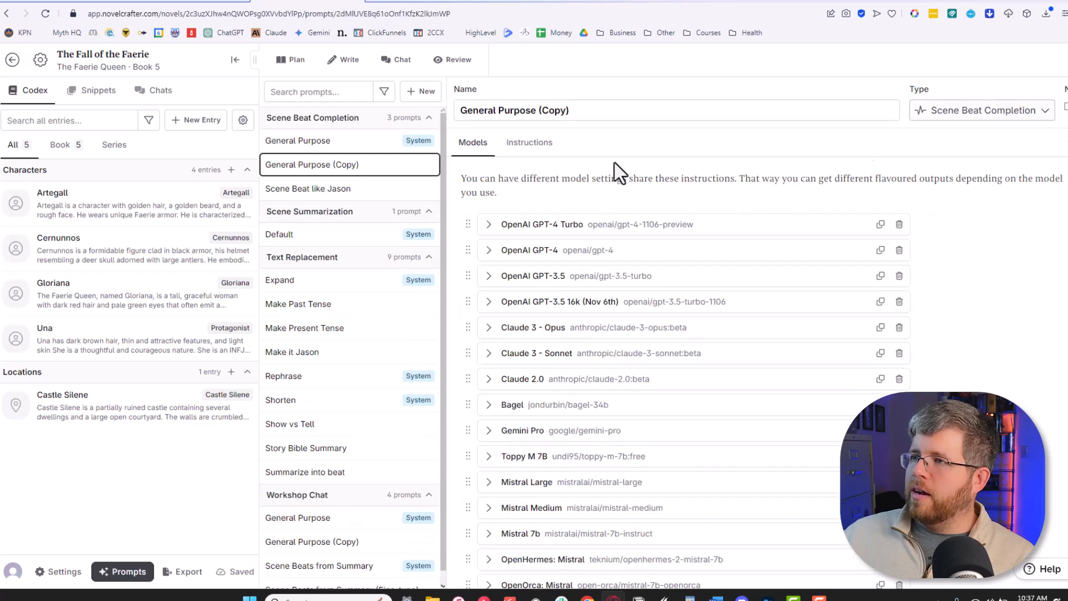
pyautogui.moveTo(371, 169)
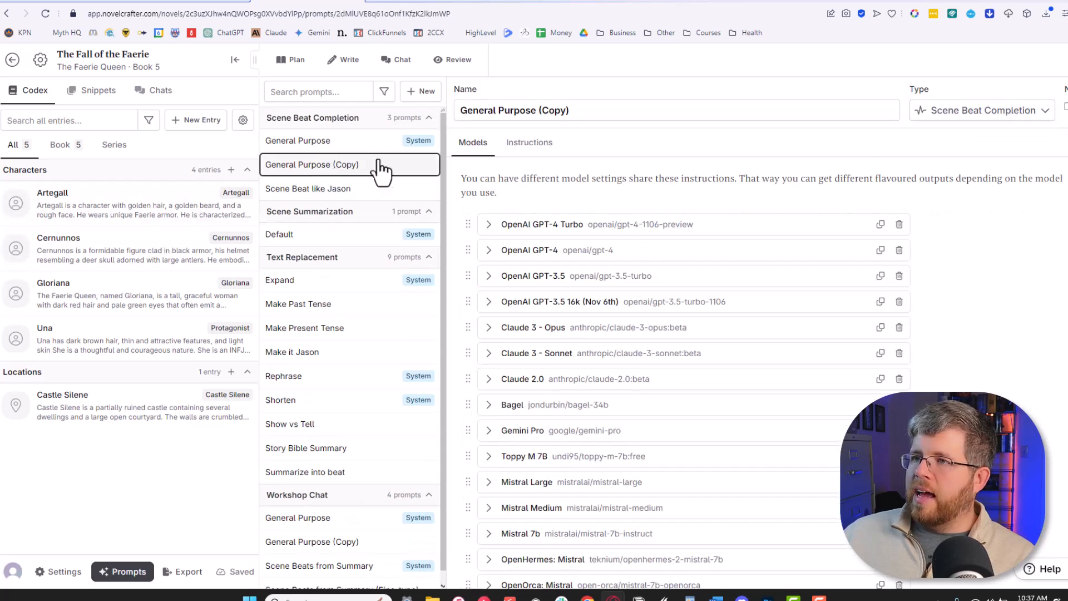
pyautogui.rightClick(358, 167)
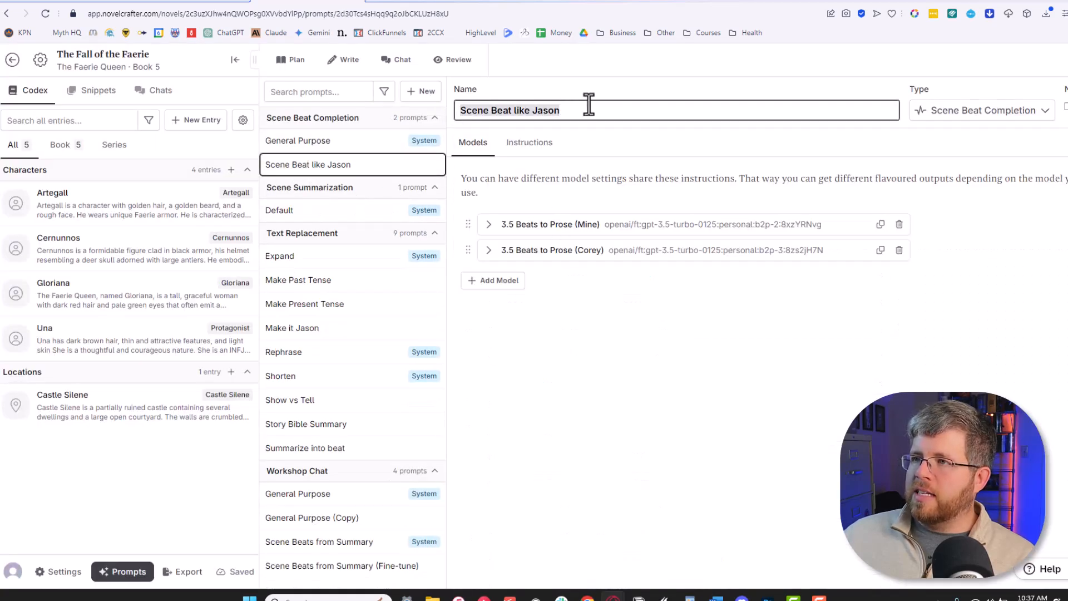
# Step: Confirm the first model entry uses the fine-tuned gpt-3.5-turbo-0125 b2p-2 model and peek at the second entry
pyautogui.click(488, 225)
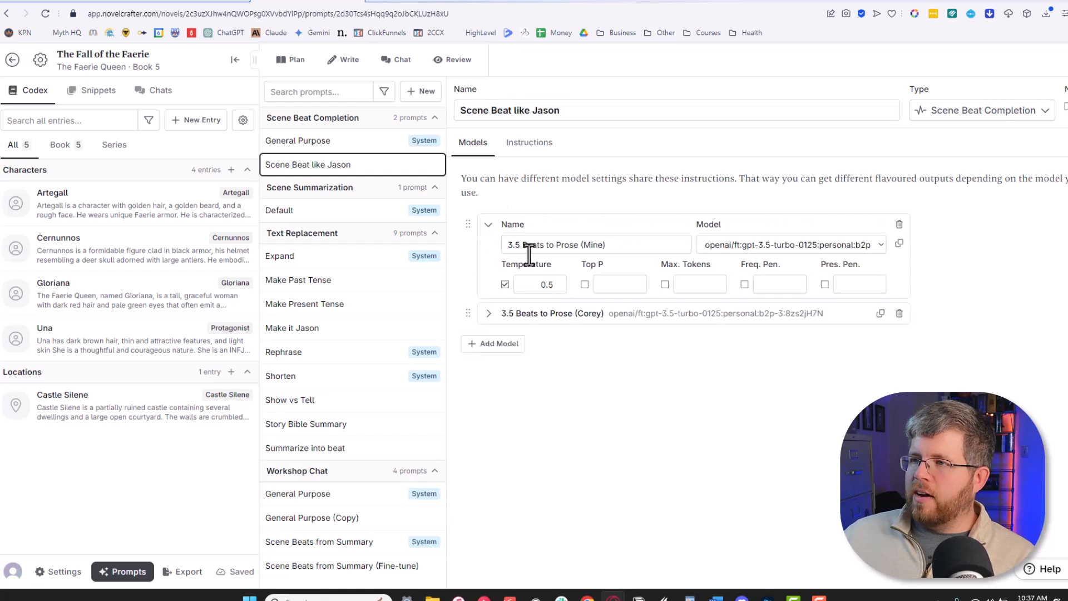
pyautogui.click(791, 244)
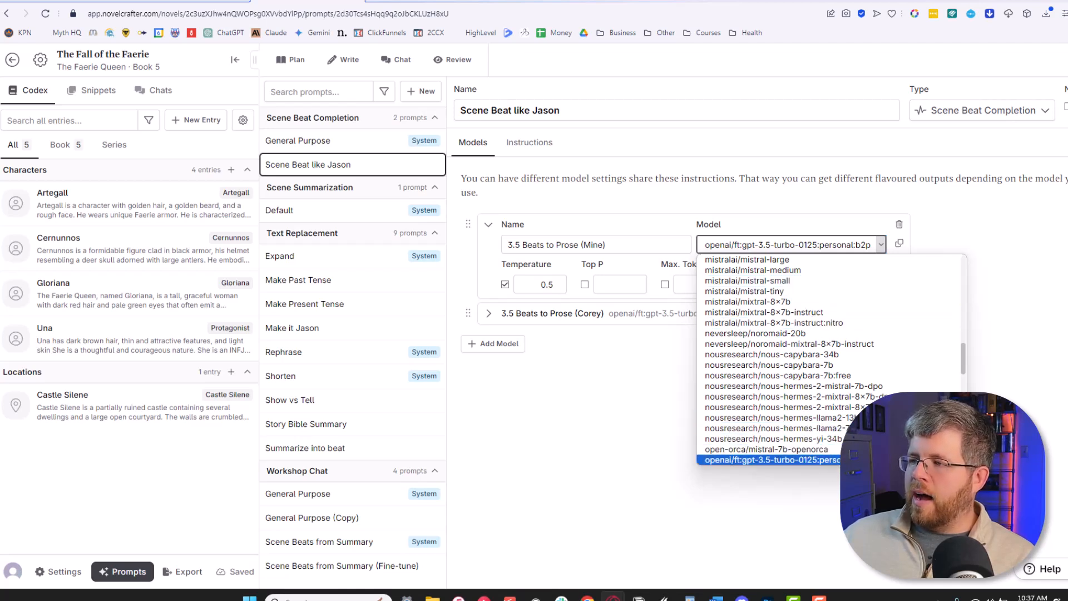
pyautogui.moveTo(811, 480)
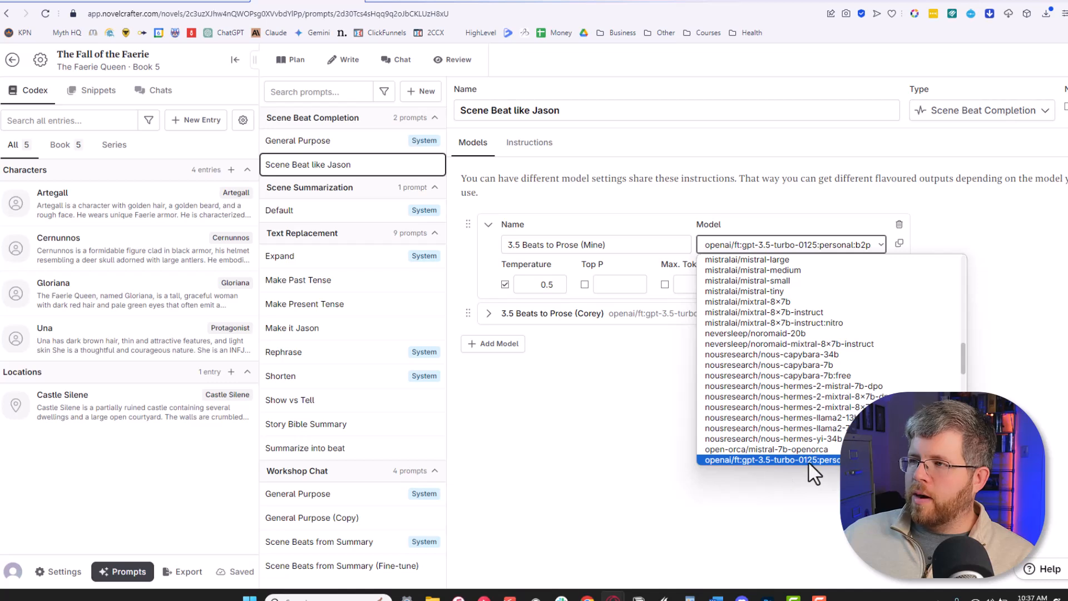
pyautogui.click(768, 461)
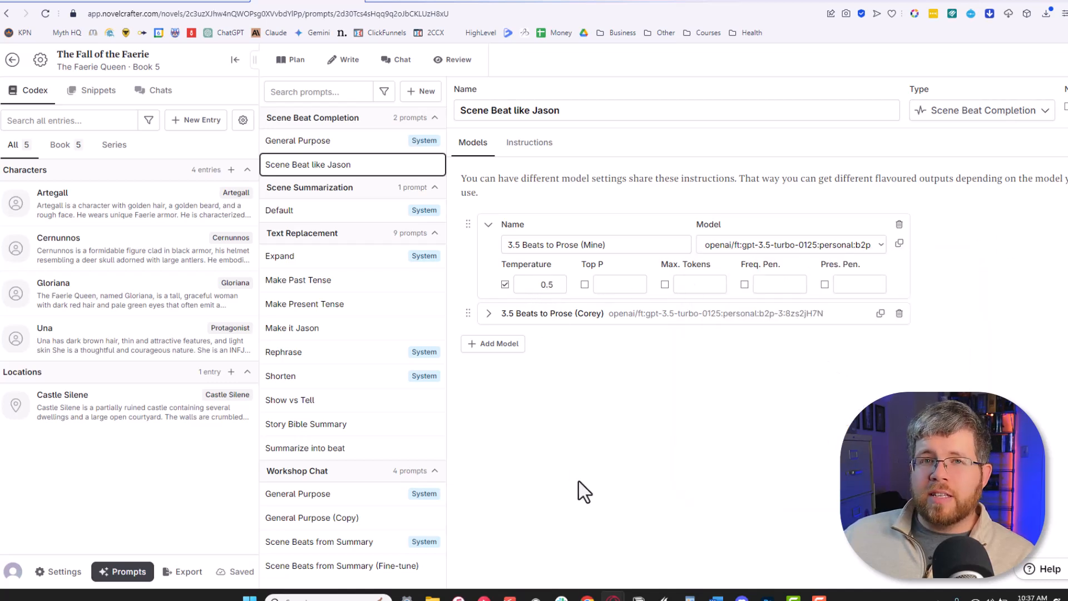
pyautogui.moveTo(581, 501)
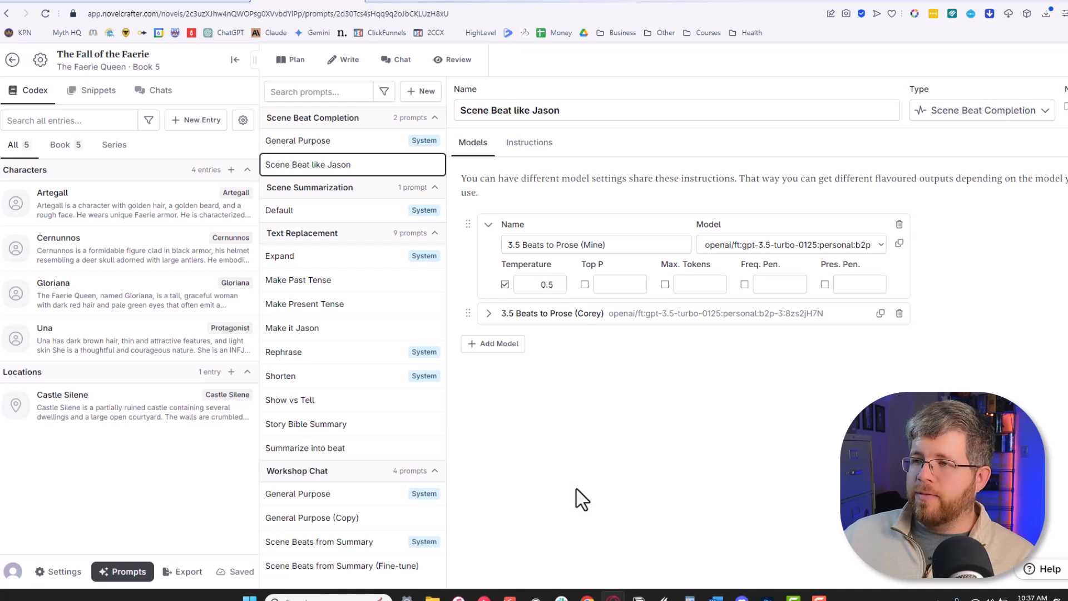
pyautogui.moveTo(576, 521)
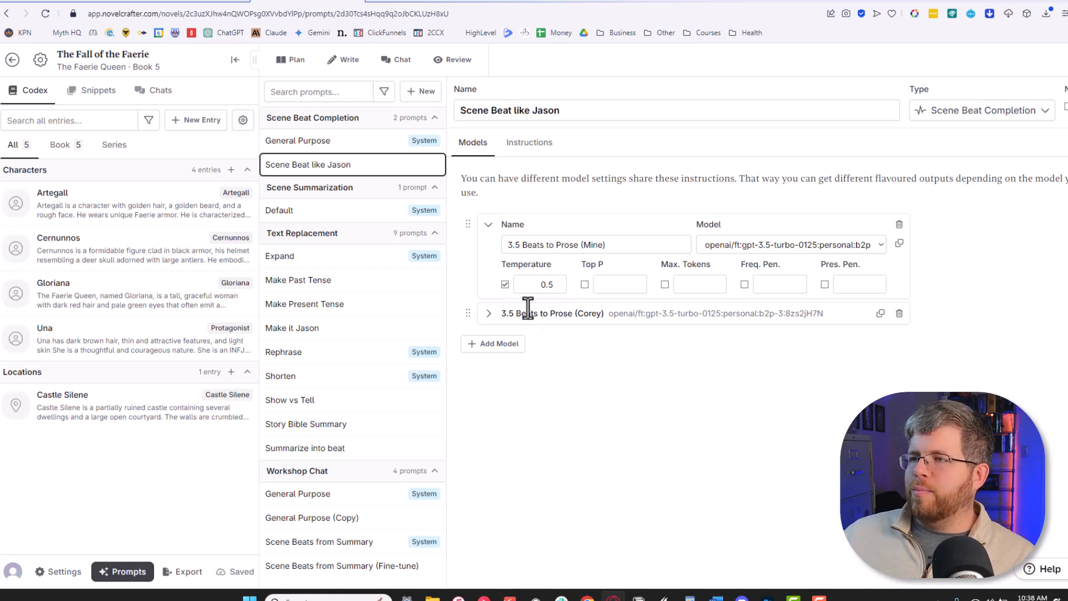
pyautogui.moveTo(553, 435)
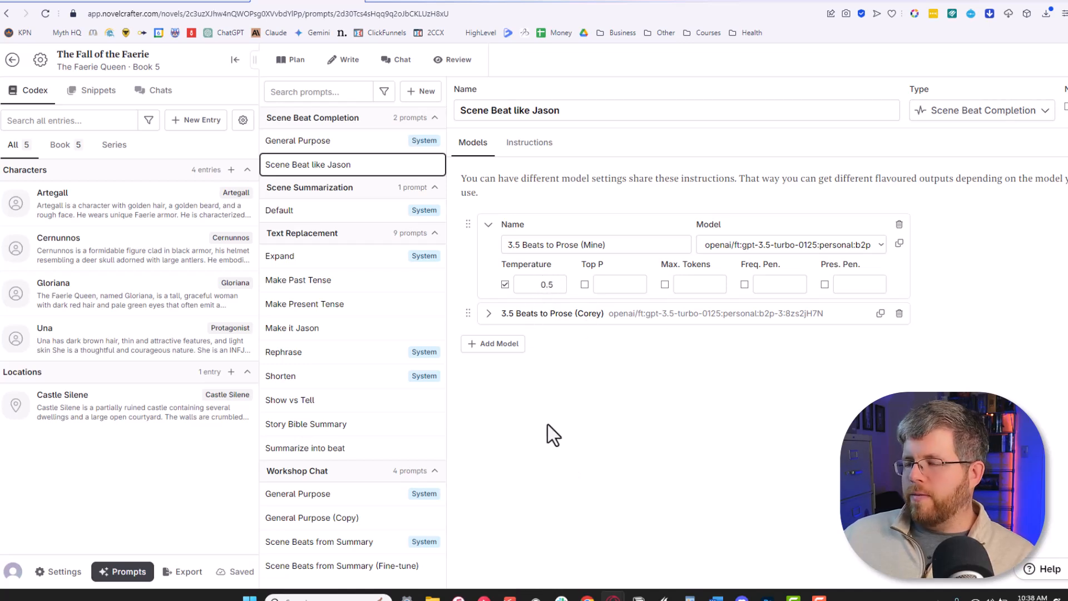
pyautogui.click(488, 314)
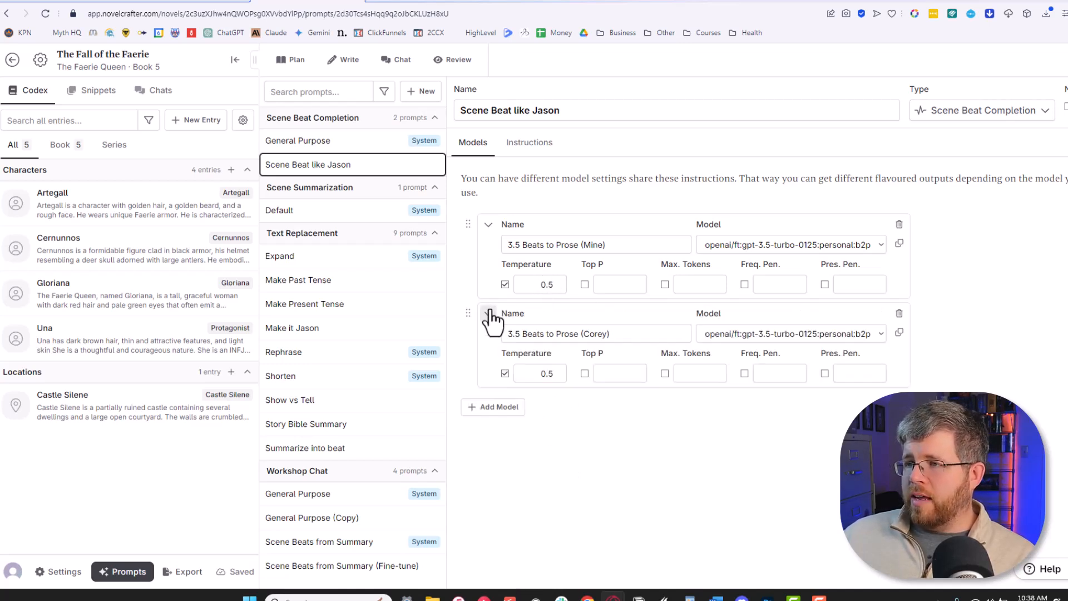
pyautogui.click(488, 313)
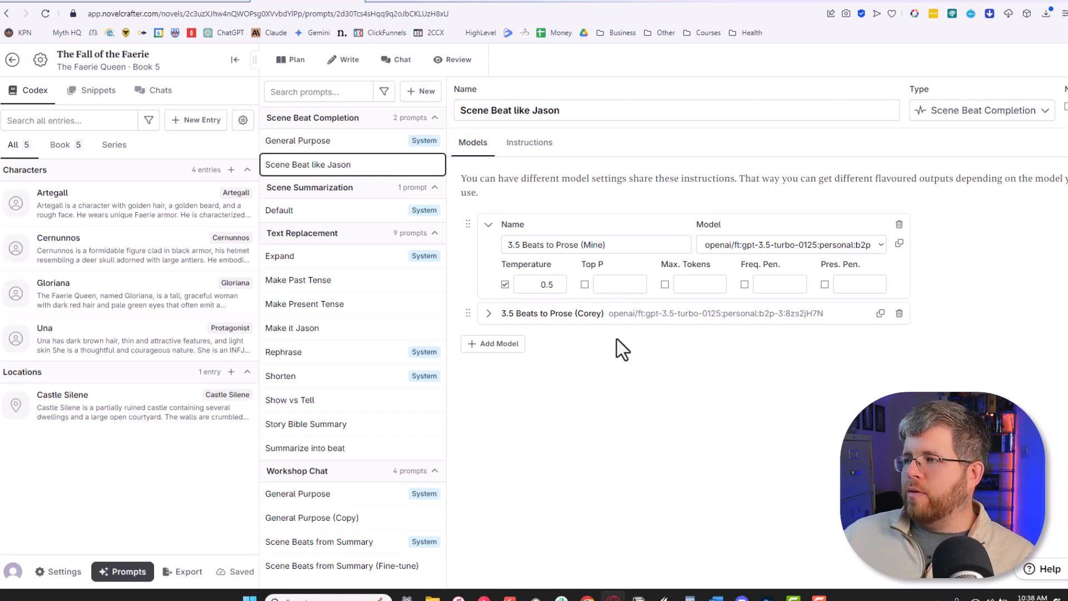
pyautogui.moveTo(598, 280)
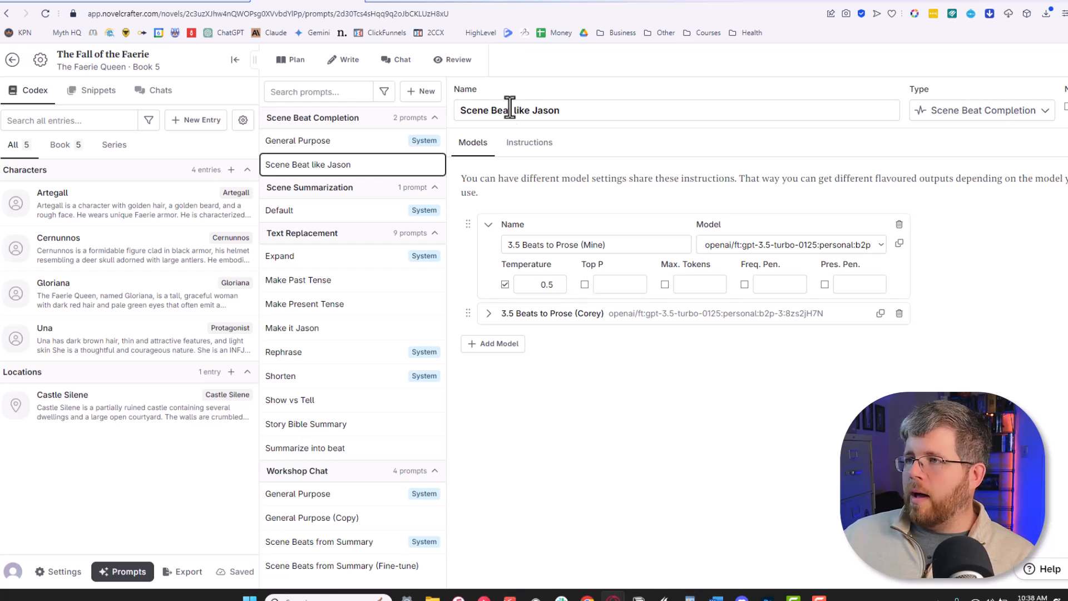
# Step: Edit the User message of Scene Beat like Jason, adding {scene.pov} and the STOP EARLY instruction lines
pyautogui.click(529, 142)
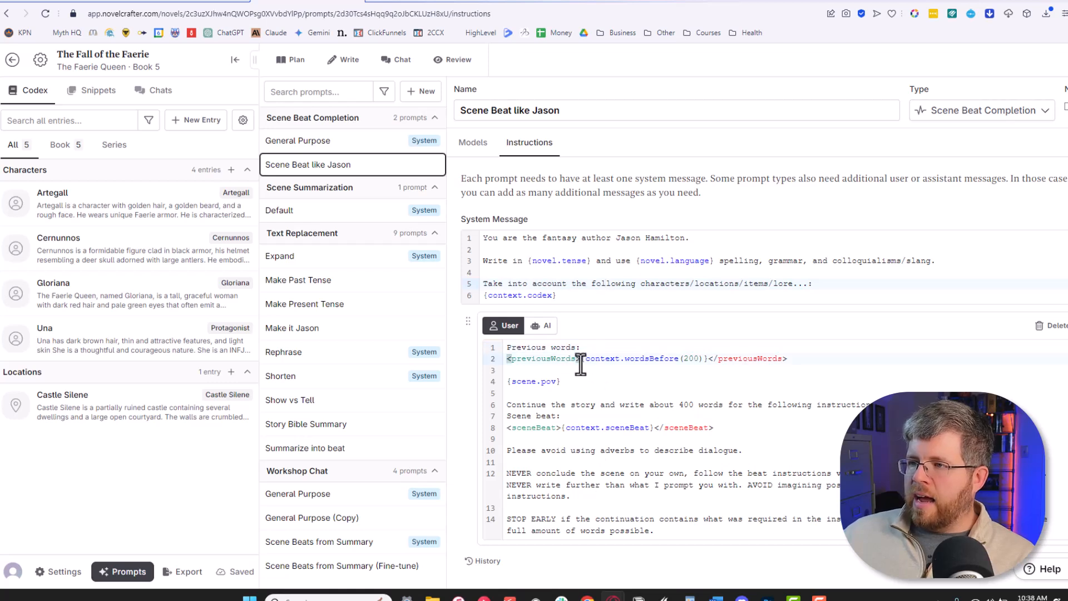
pyautogui.moveTo(696, 362)
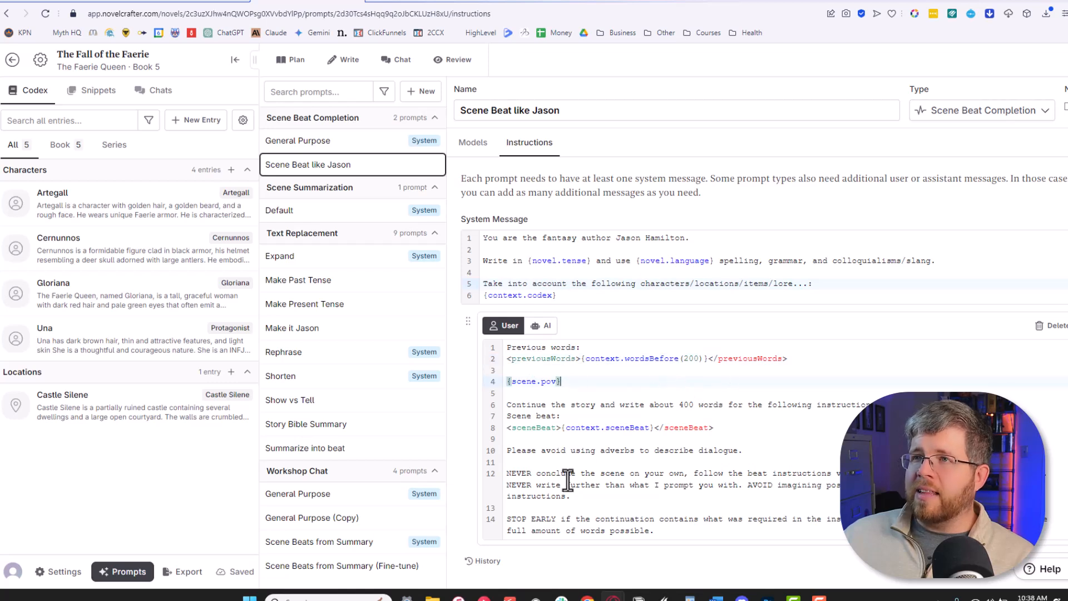
pyautogui.moveTo(193, 6)
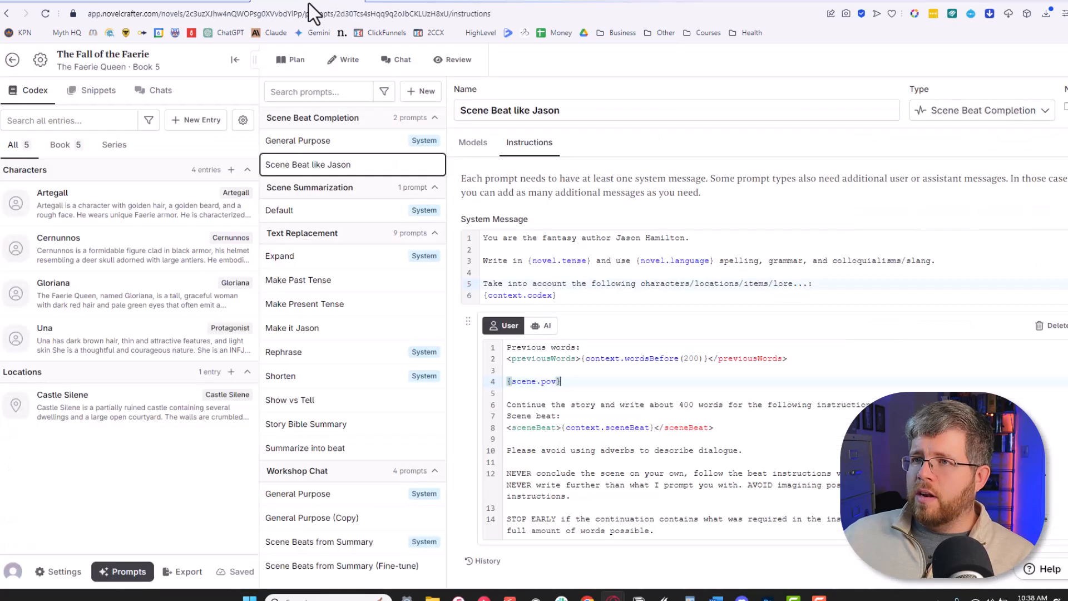
pyautogui.moveTo(581, 360)
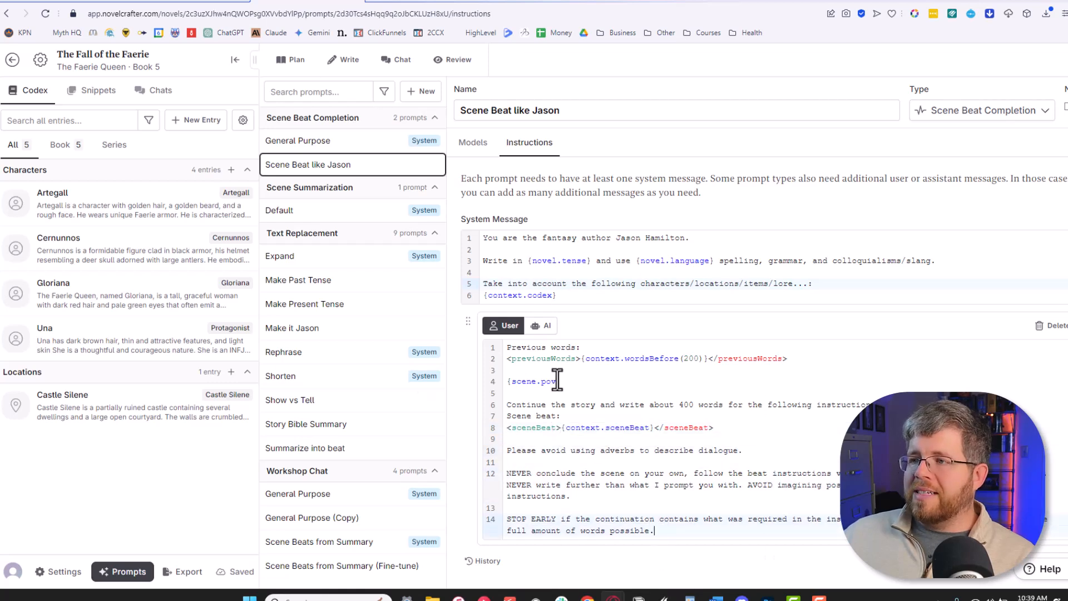
pyautogui.moveTo(345, 105)
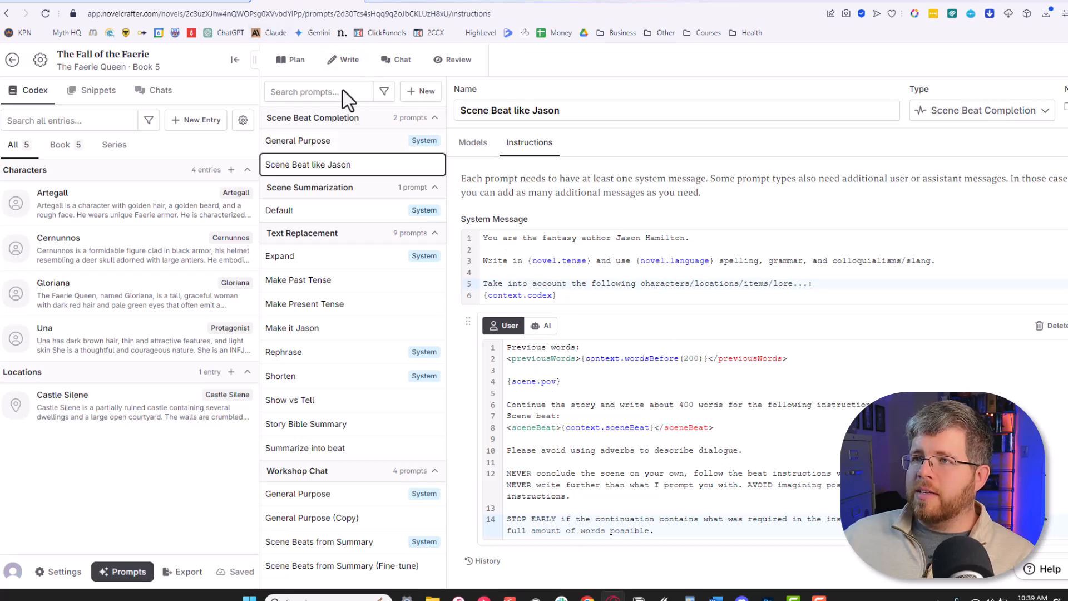
# Step: Generate prose for Chapter 1's wedding scene beat with Scene Beat like Jason and the 3.5 Beats to Prose (Mine) model
pyautogui.click(343, 59)
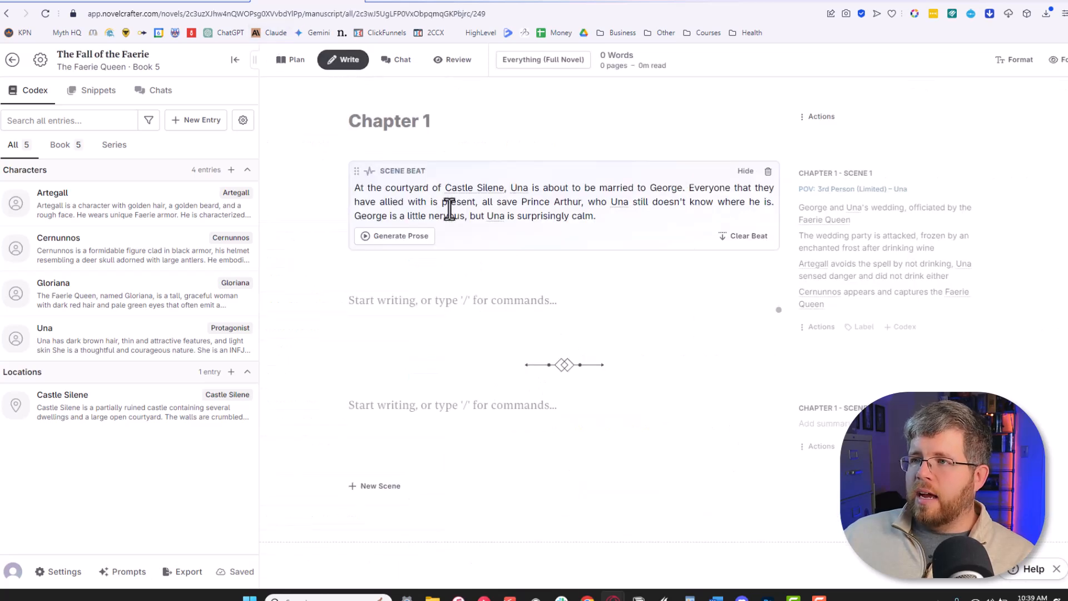
pyautogui.moveTo(354, 187); pyautogui.dragTo(595, 216)
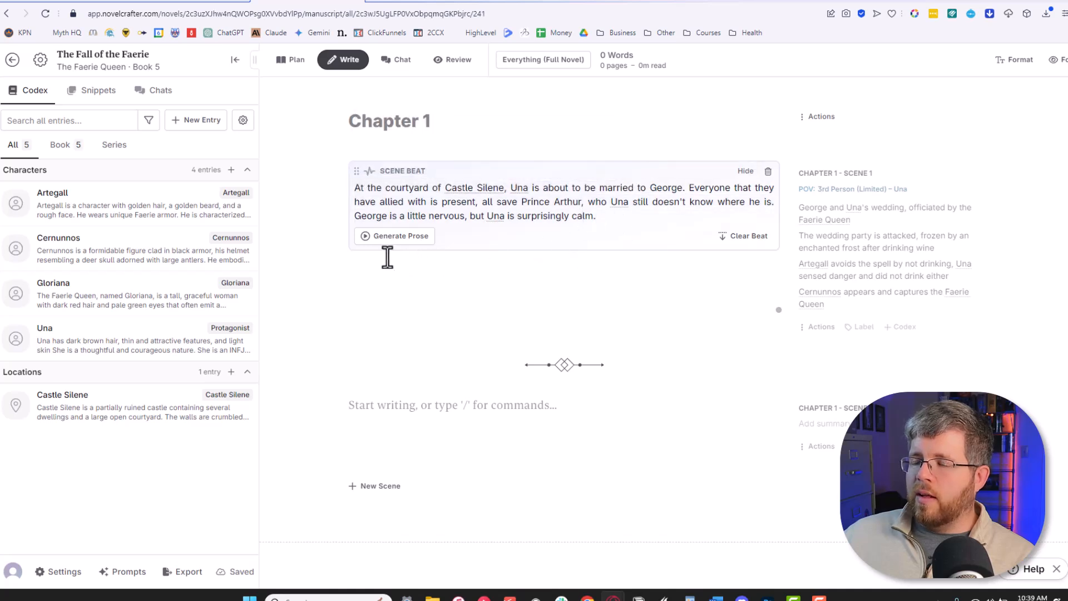
pyautogui.click(393, 235)
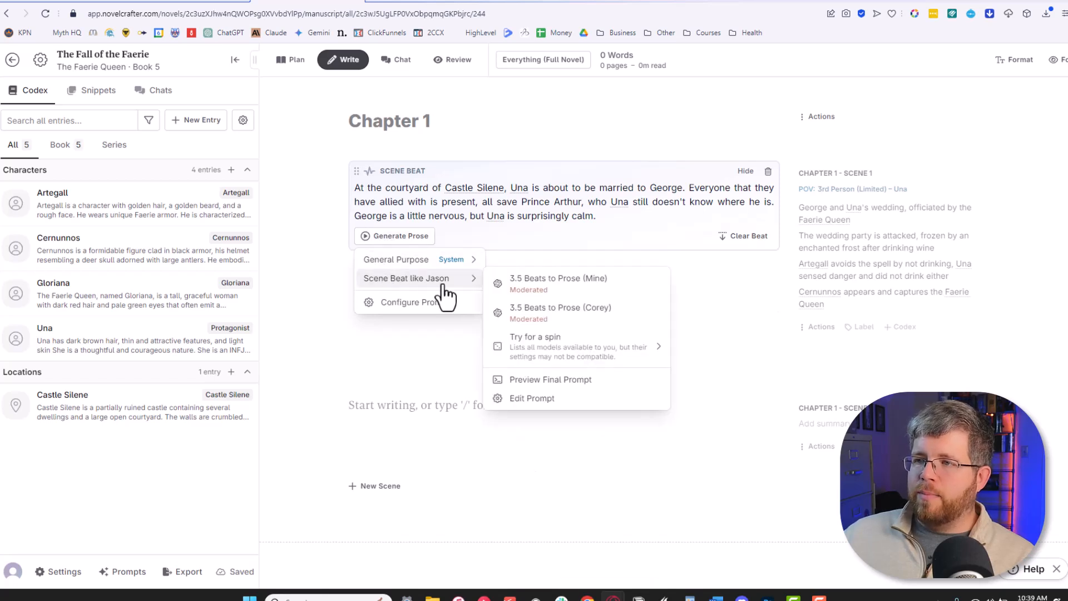
pyautogui.moveTo(423, 289)
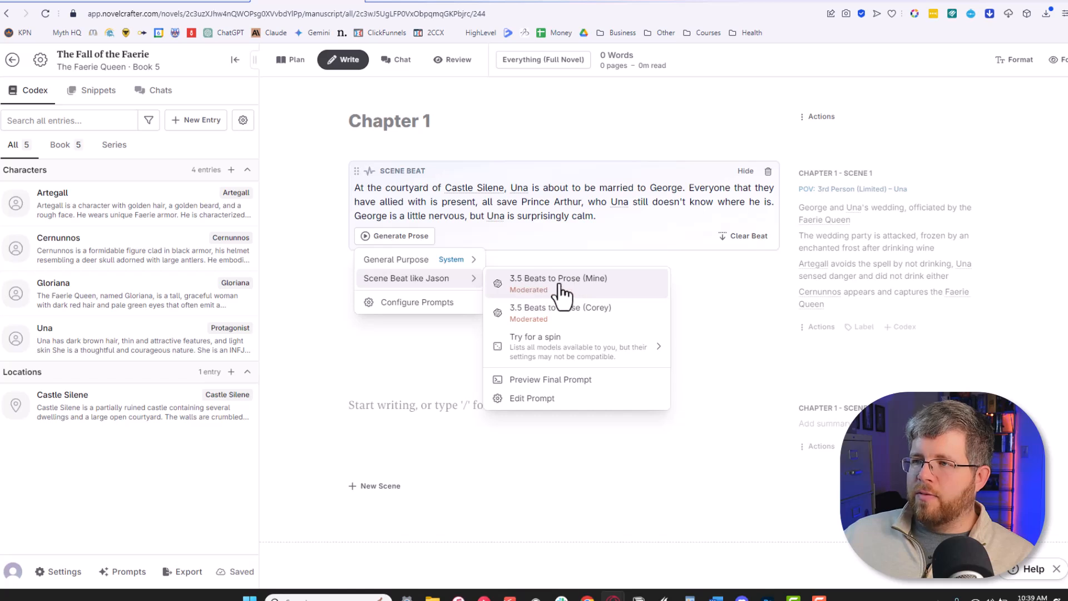
pyautogui.click(559, 278)
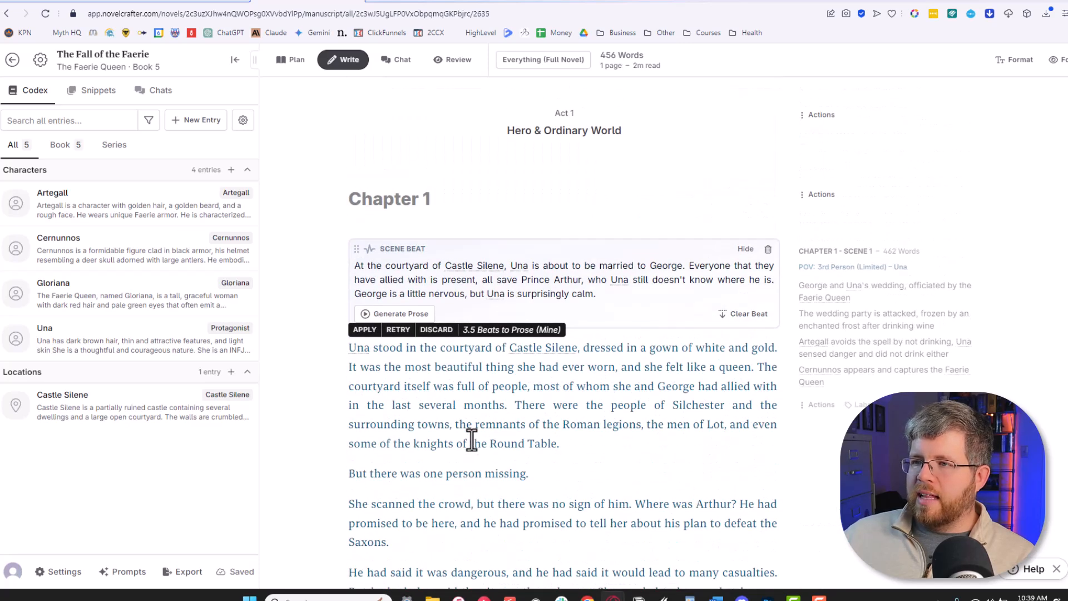
pyautogui.moveTo(445, 442)
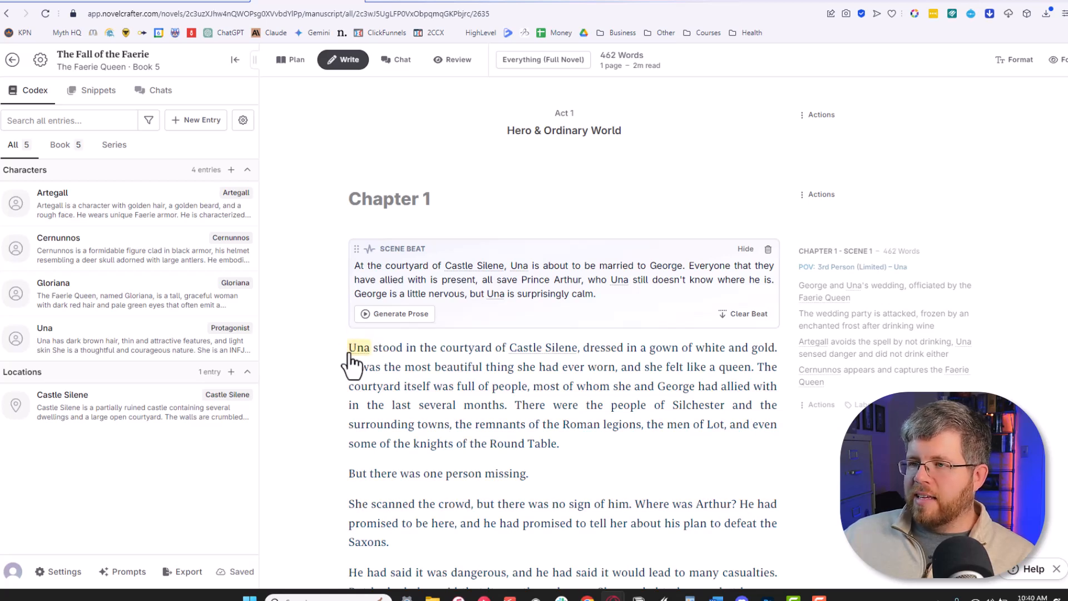
pyautogui.moveTo(533, 349)
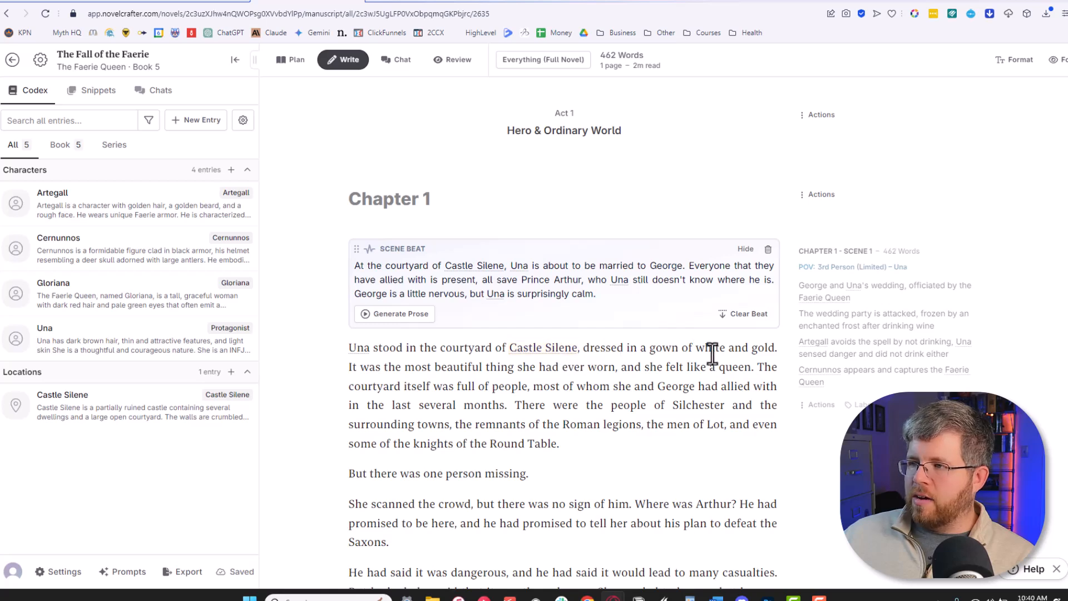
pyautogui.moveTo(349, 394)
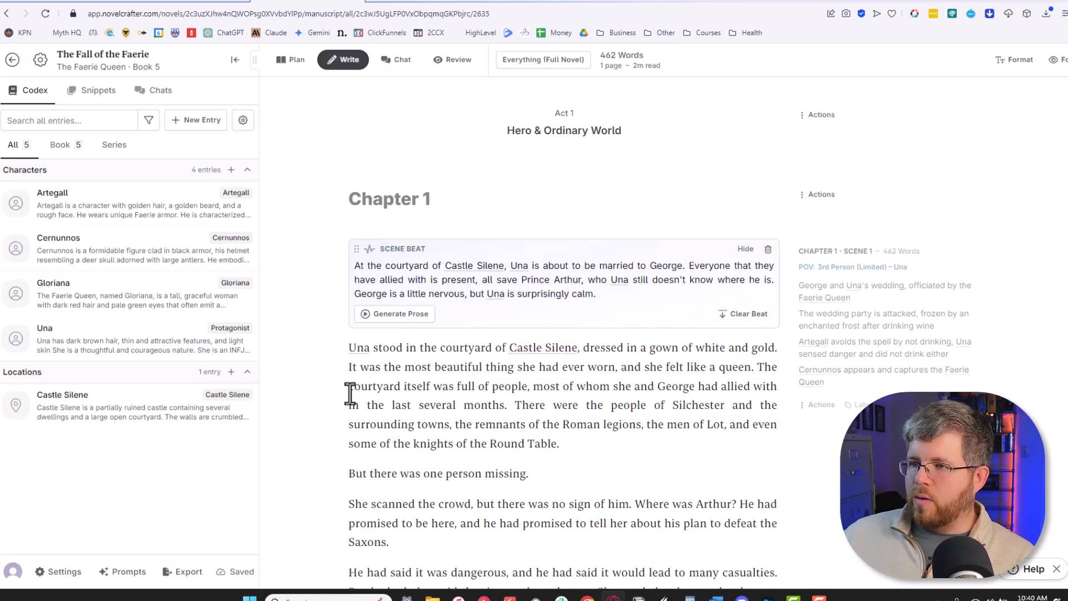
pyautogui.moveTo(729, 367)
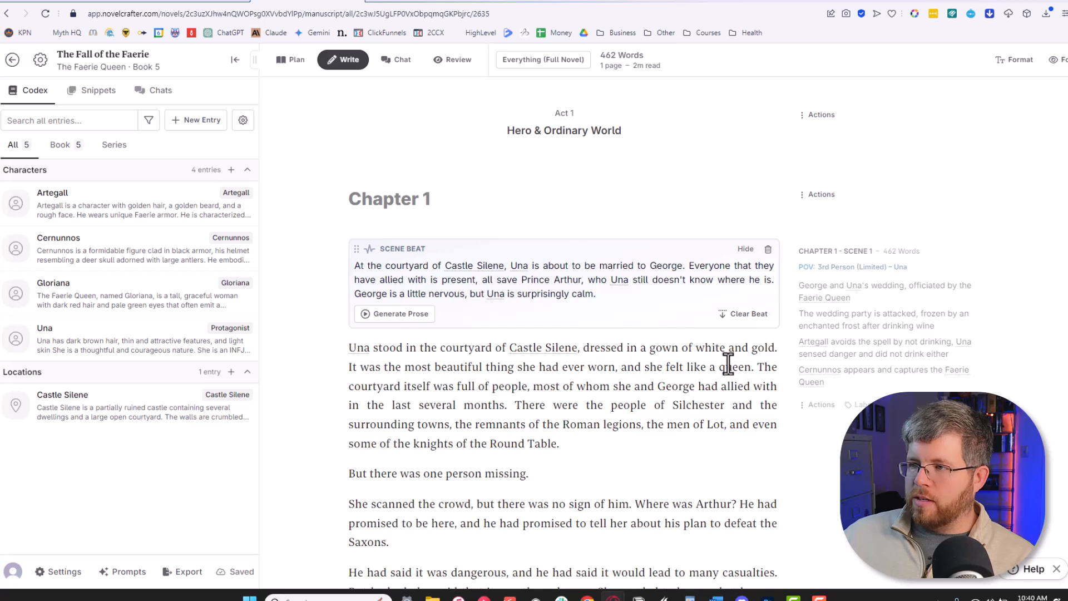
pyautogui.moveTo(505, 396)
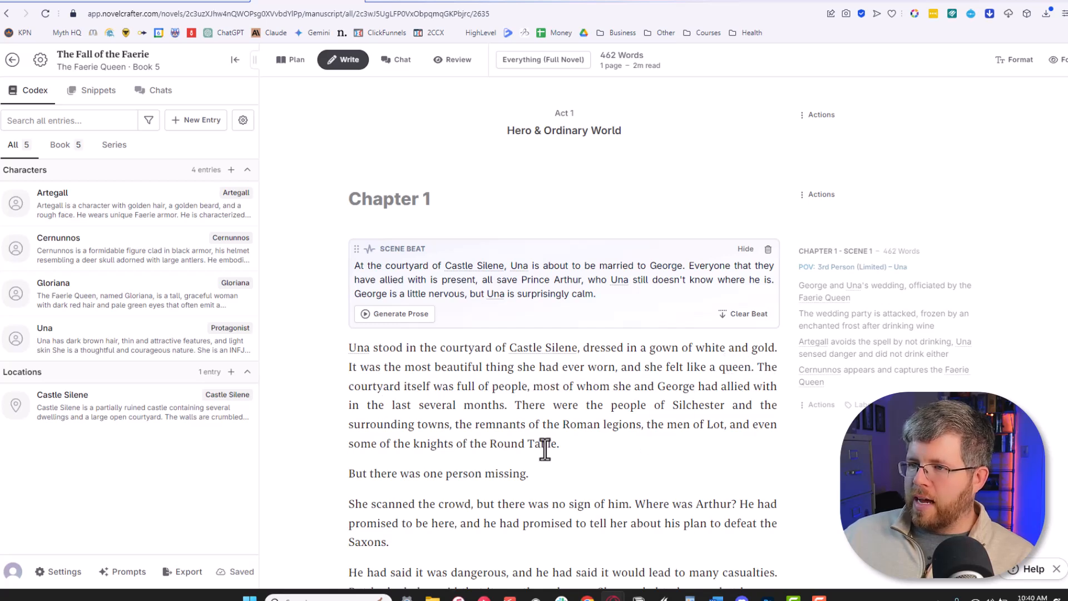
pyautogui.moveTo(599, 407)
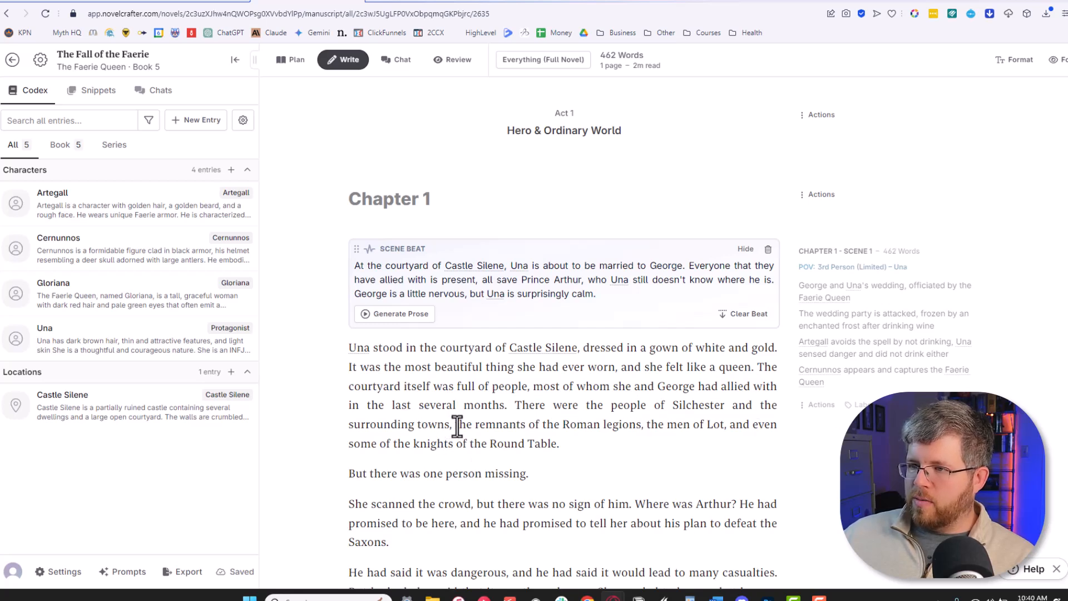
pyautogui.moveTo(708, 429)
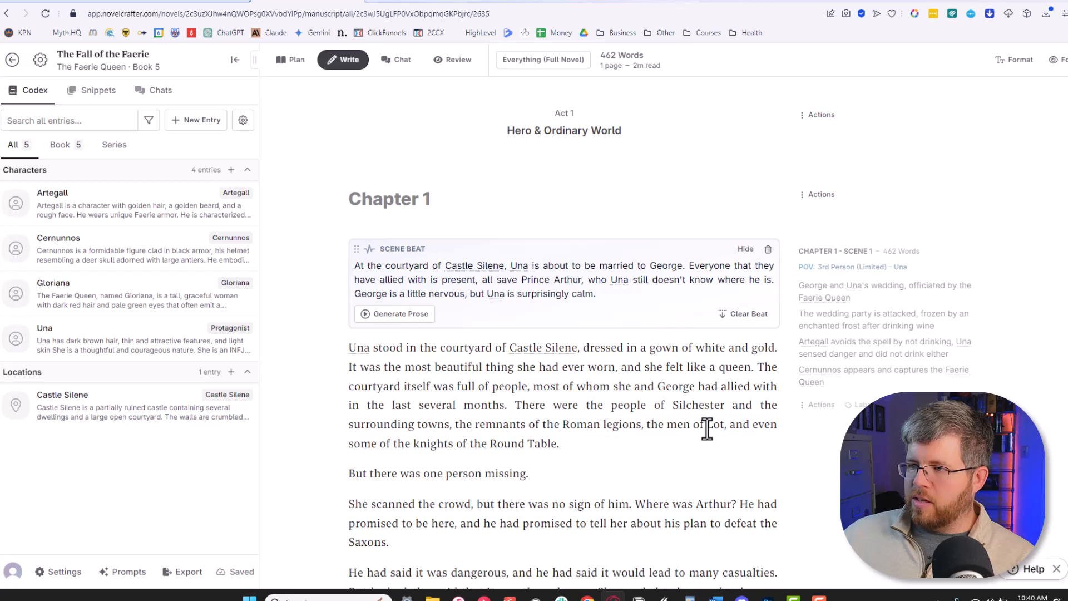
# Step: Scroll through the applied wedding prose to review the roughly 462 words now in Chapter 1
pyautogui.scroll(-3)
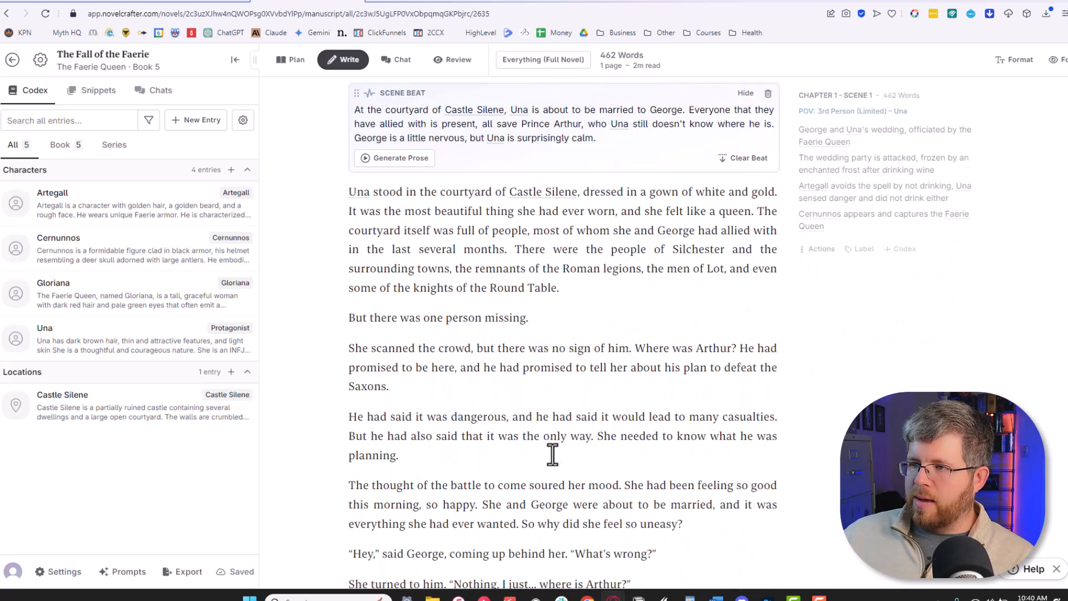
pyautogui.moveTo(347, 357)
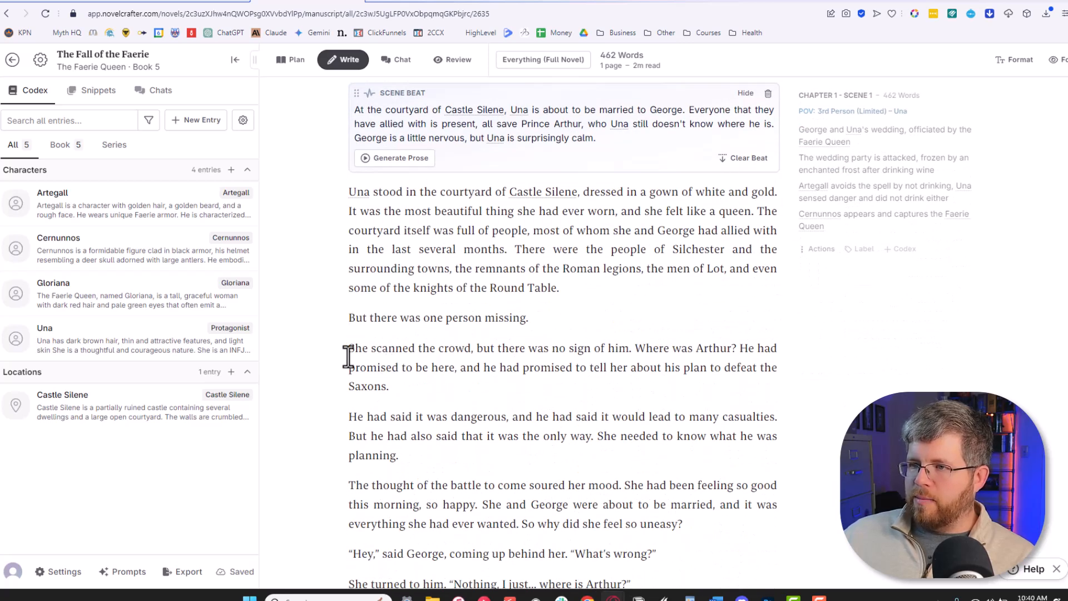
pyautogui.moveTo(475, 382)
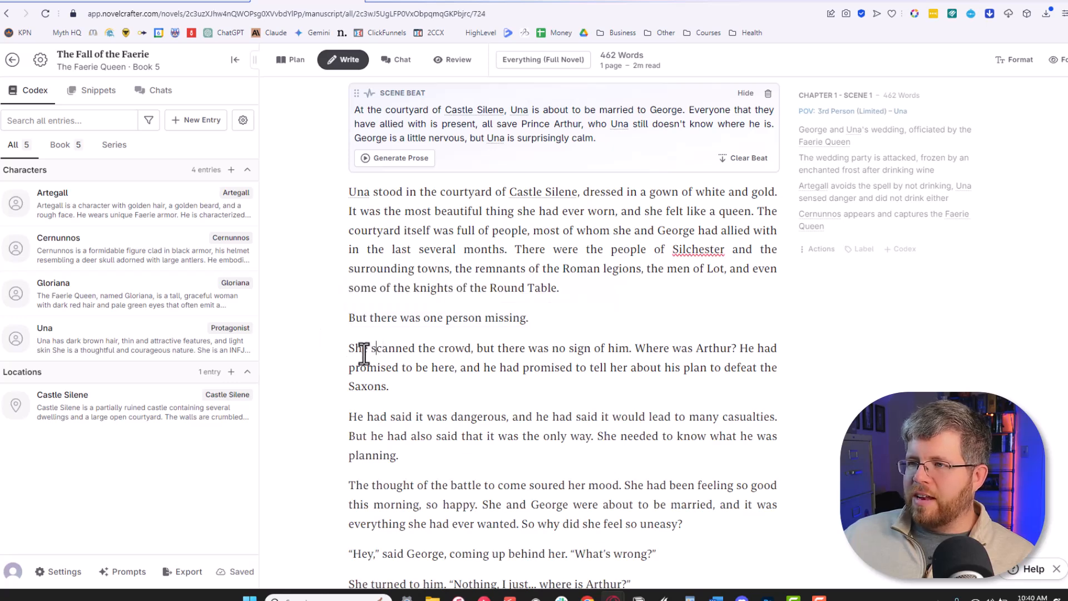
pyautogui.moveTo(335, 398)
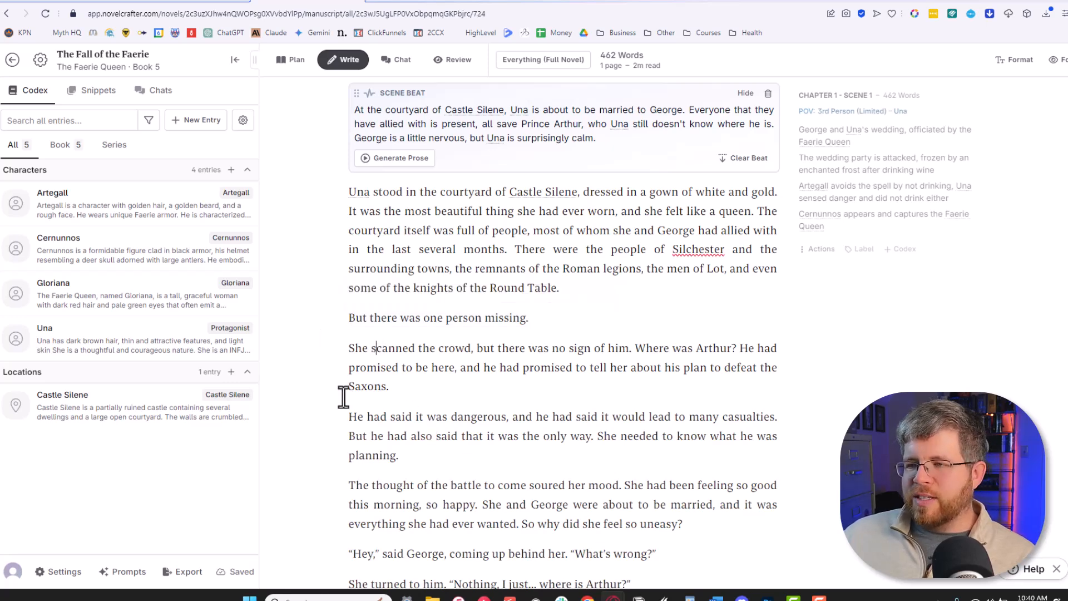
pyautogui.scroll(-3)
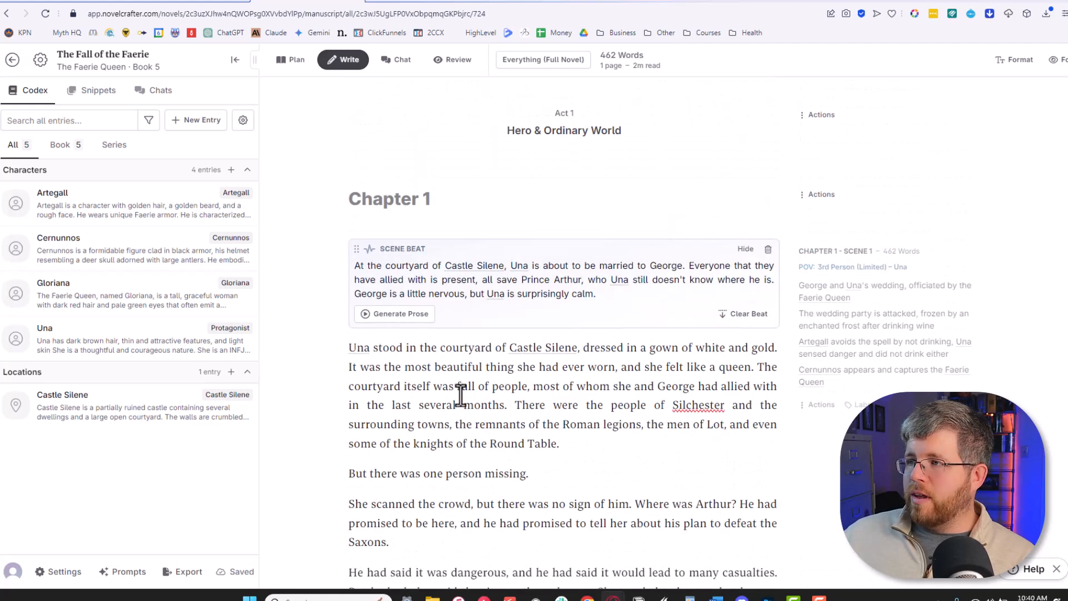
pyautogui.scroll(-3)
pyautogui.write('/')
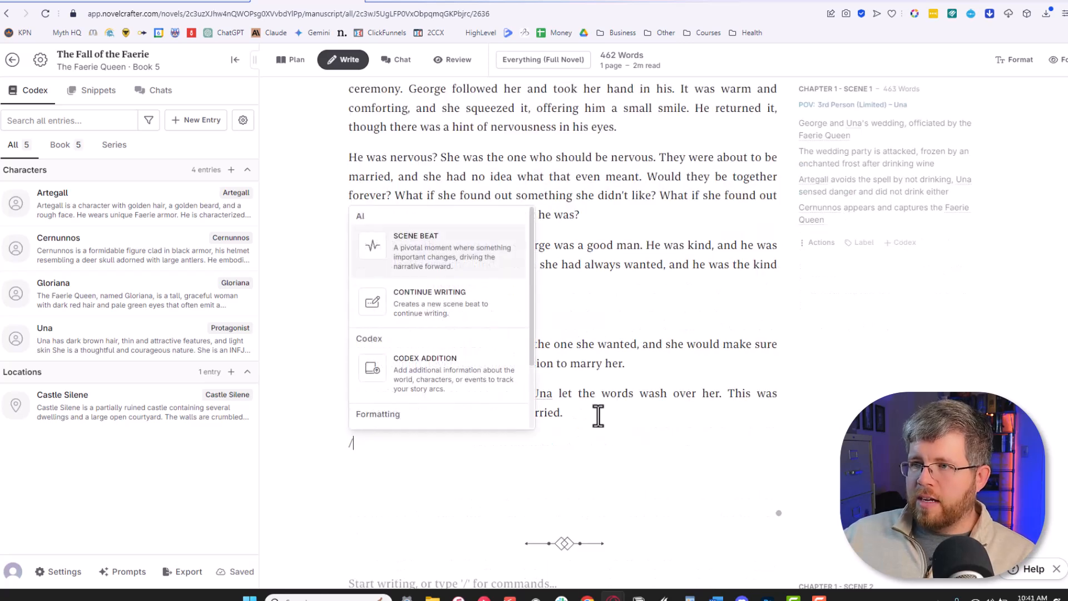
# Step: Insert a second scene beat about Gloriana's arrival and generate its prose with the 3.5 Beats to Prose (Mine) model
pyautogui.click(416, 251)
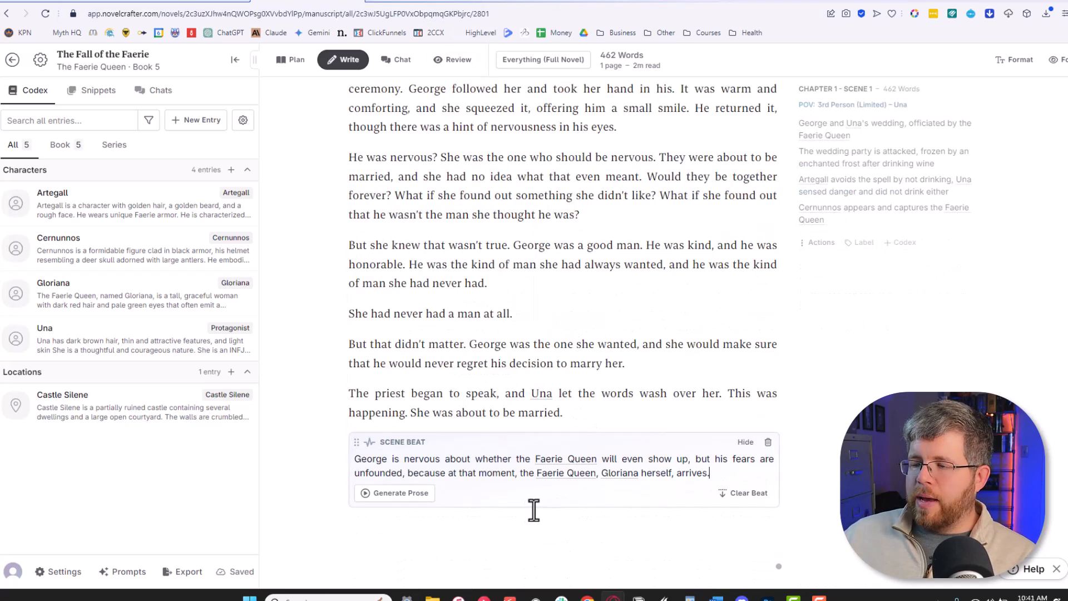
pyautogui.click(393, 493)
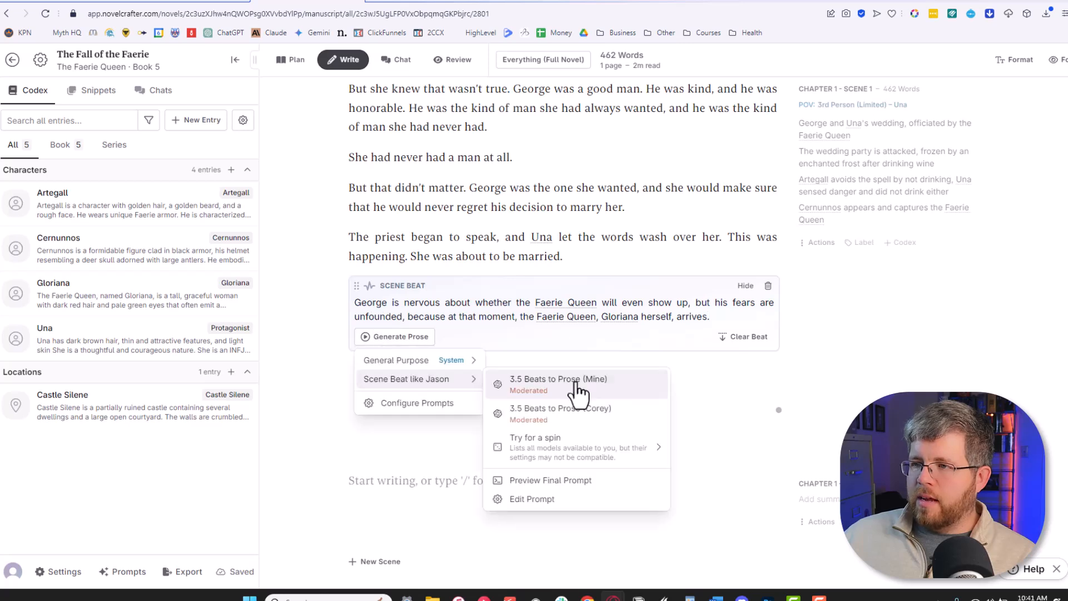
pyautogui.click(561, 379)
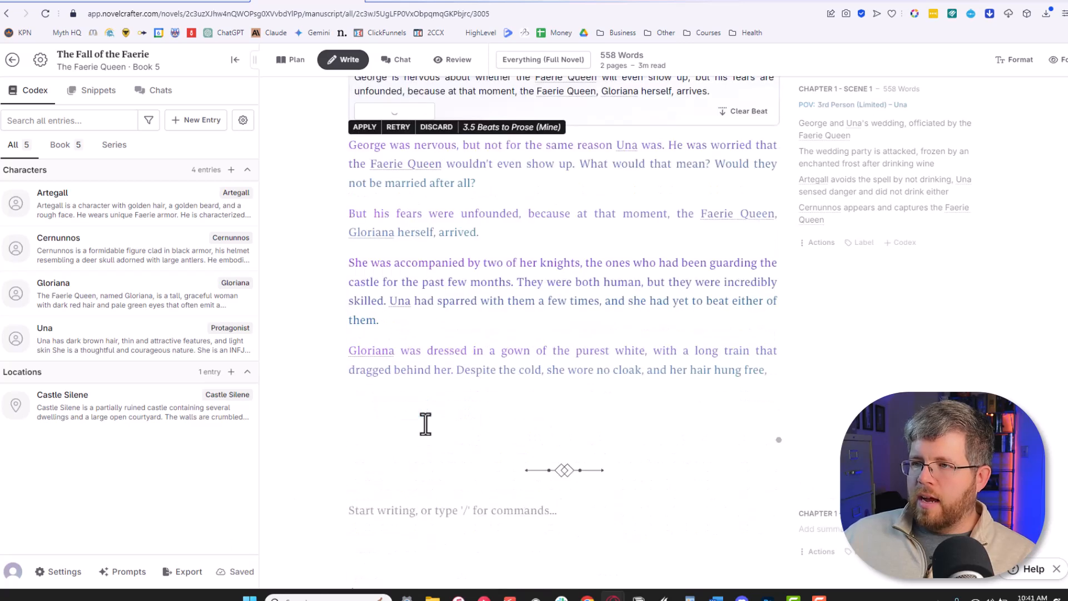